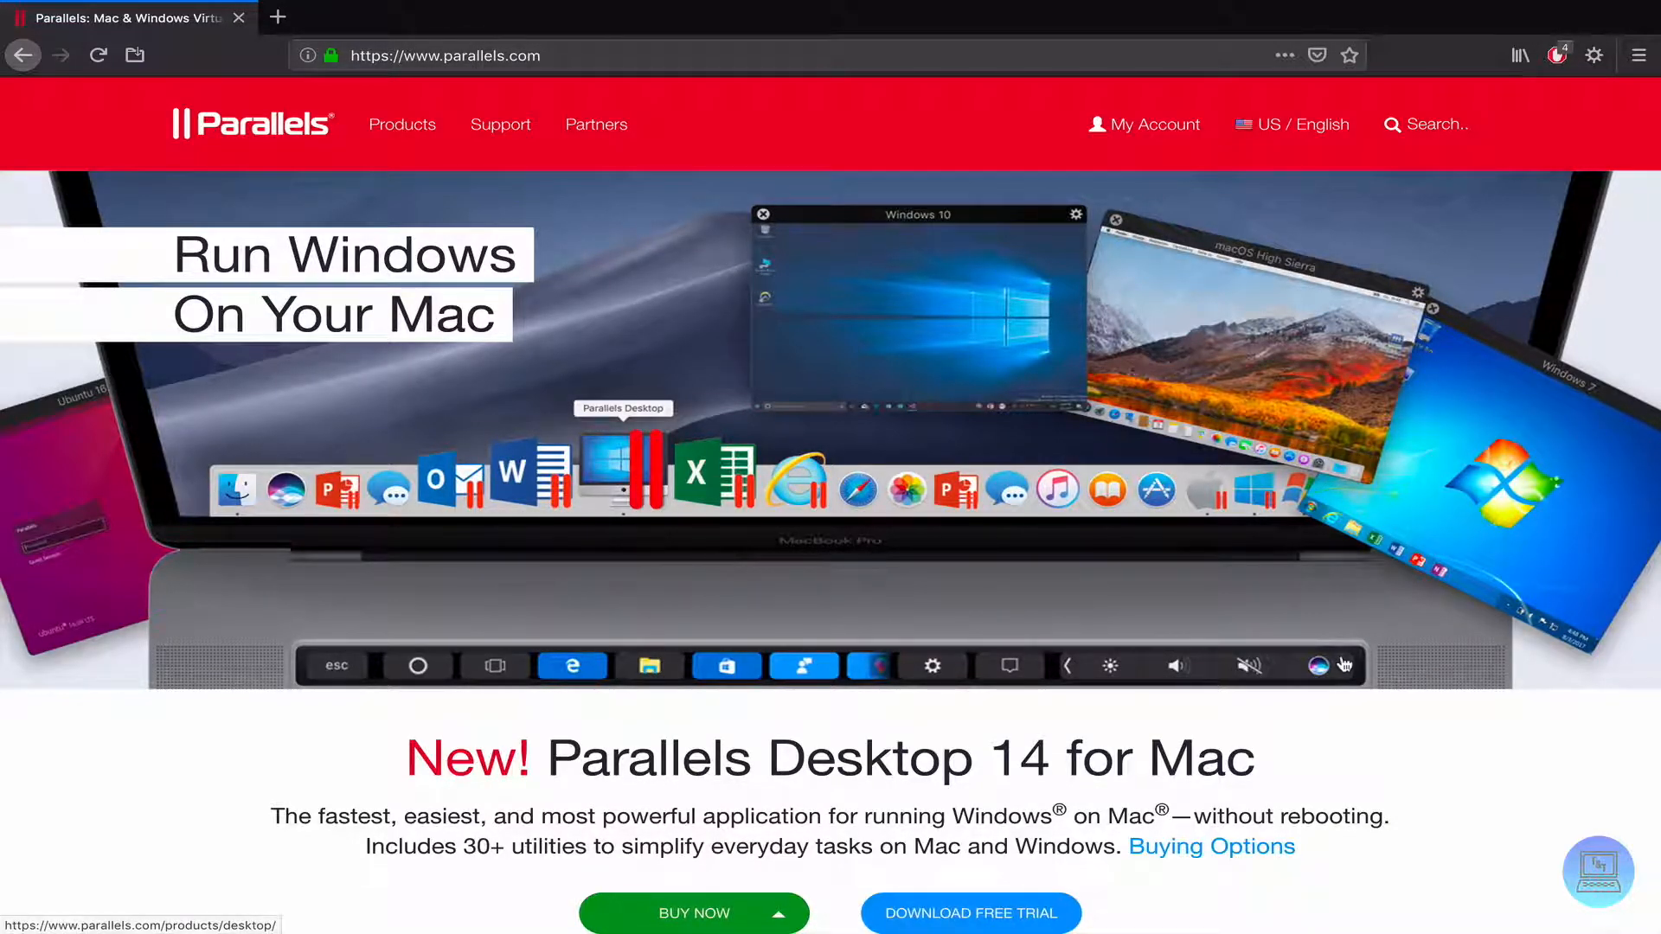
{"action": "mouse_move", "coordinate": [1285, 670]}
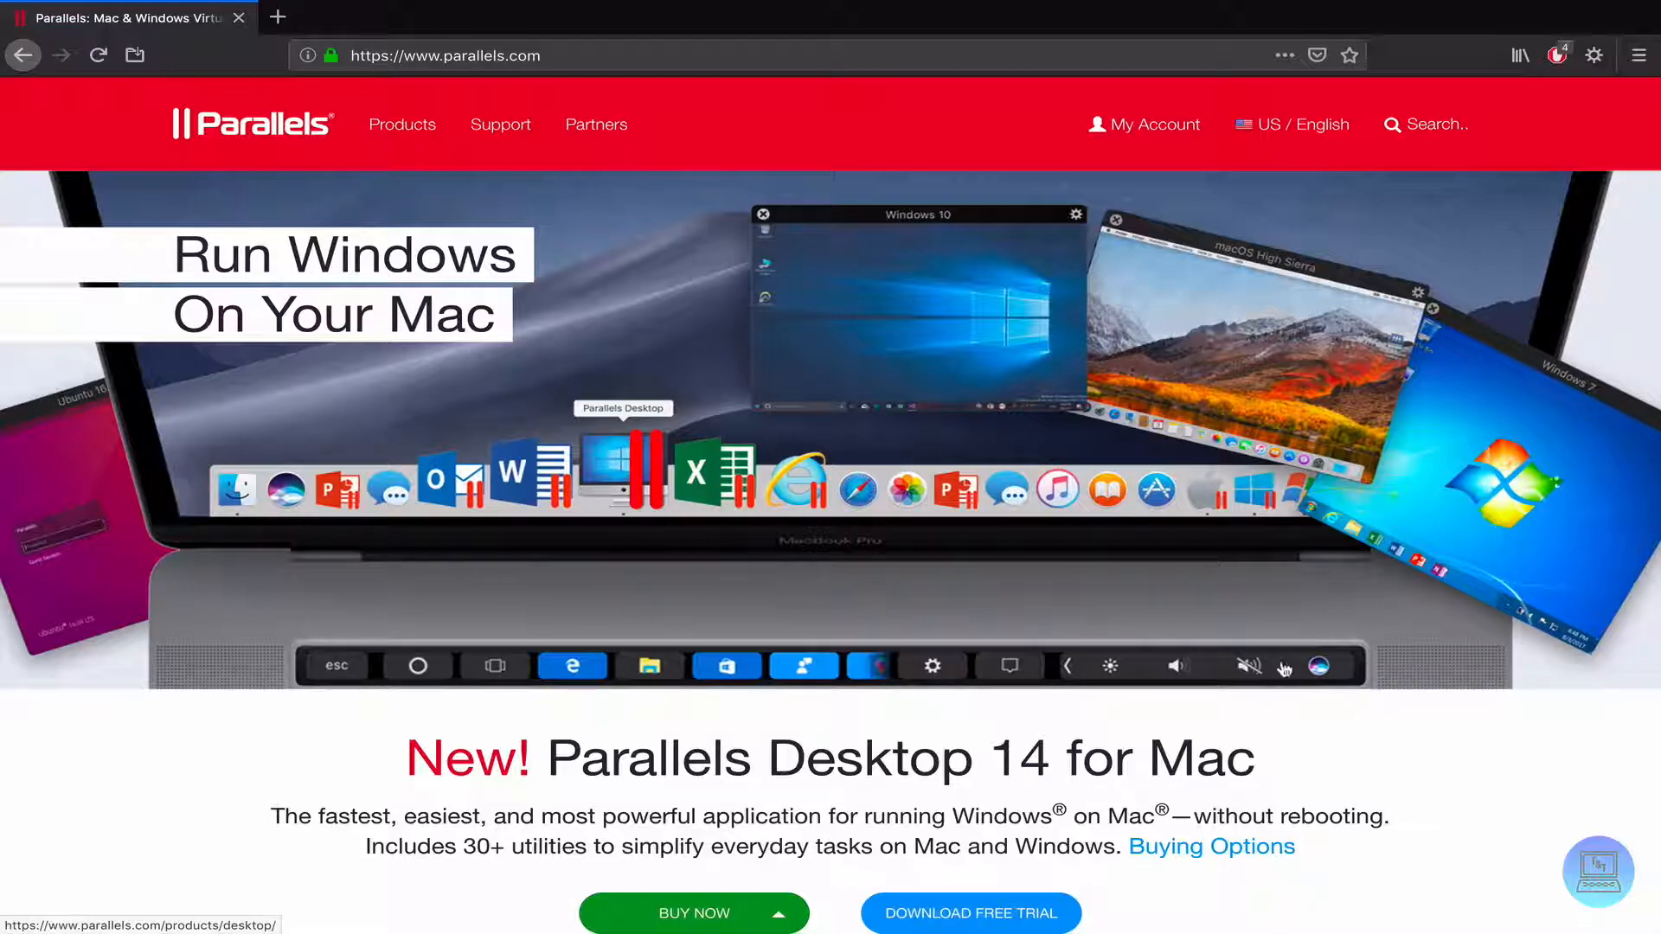
Step: Scroll Microsoft's Windows 7 download page down to the product key entry field
{"action": "scroll", "scroll_direction": "down", "scroll_amount": 3}
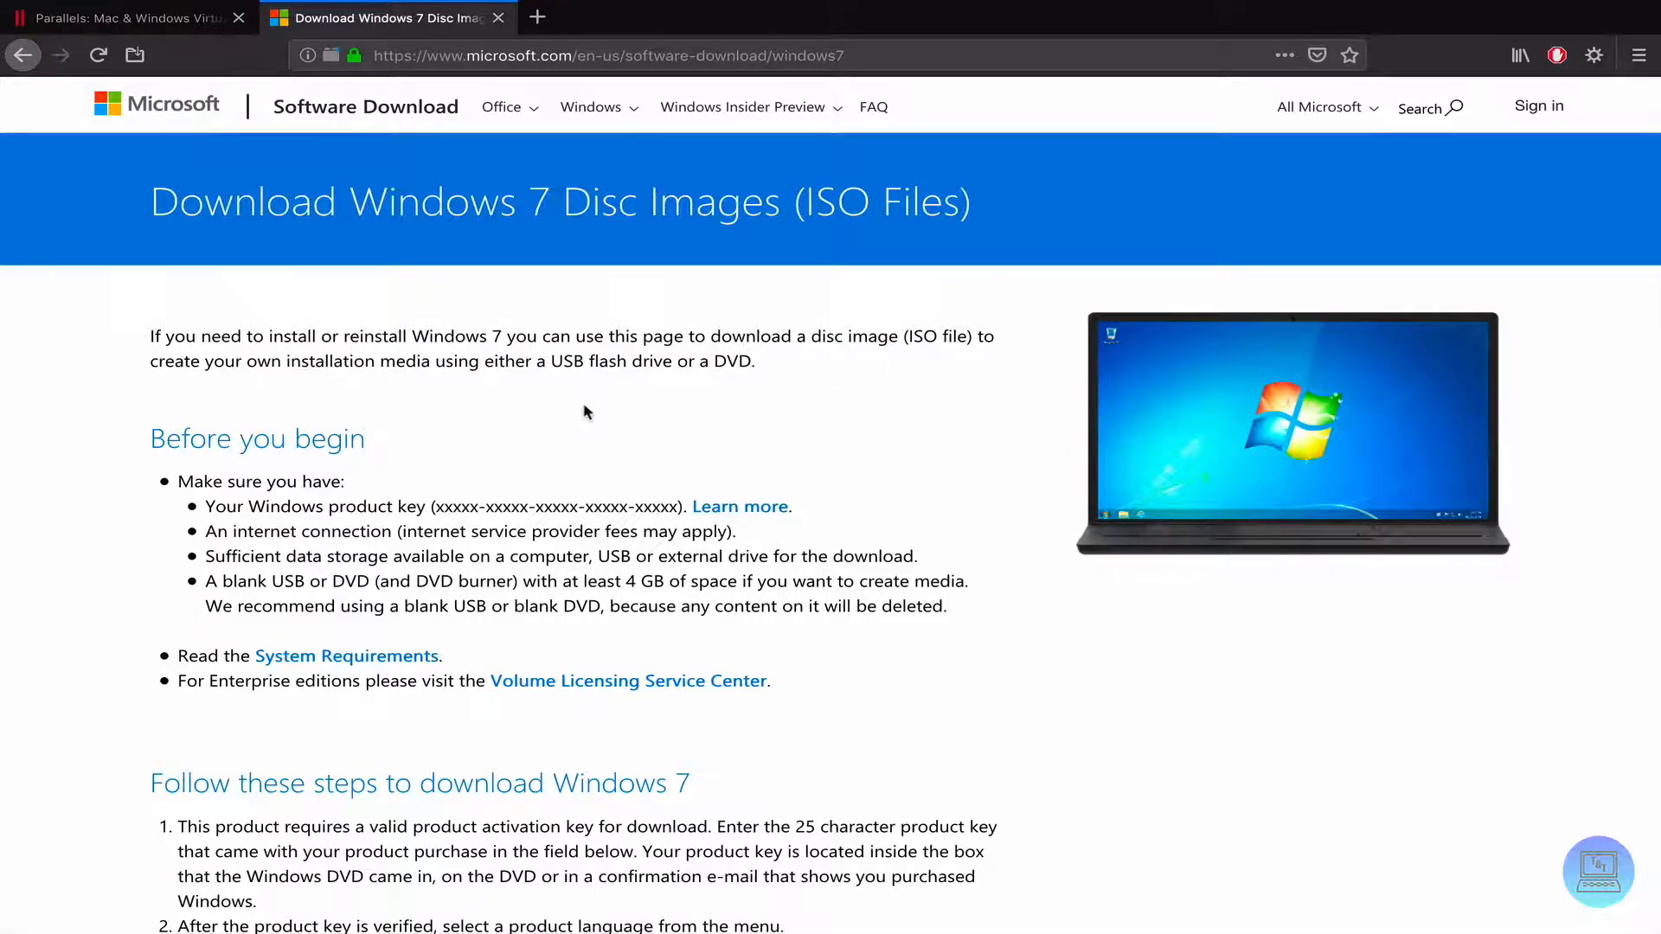
{"action": "scroll", "scroll_direction": "down", "scroll_amount": 3}
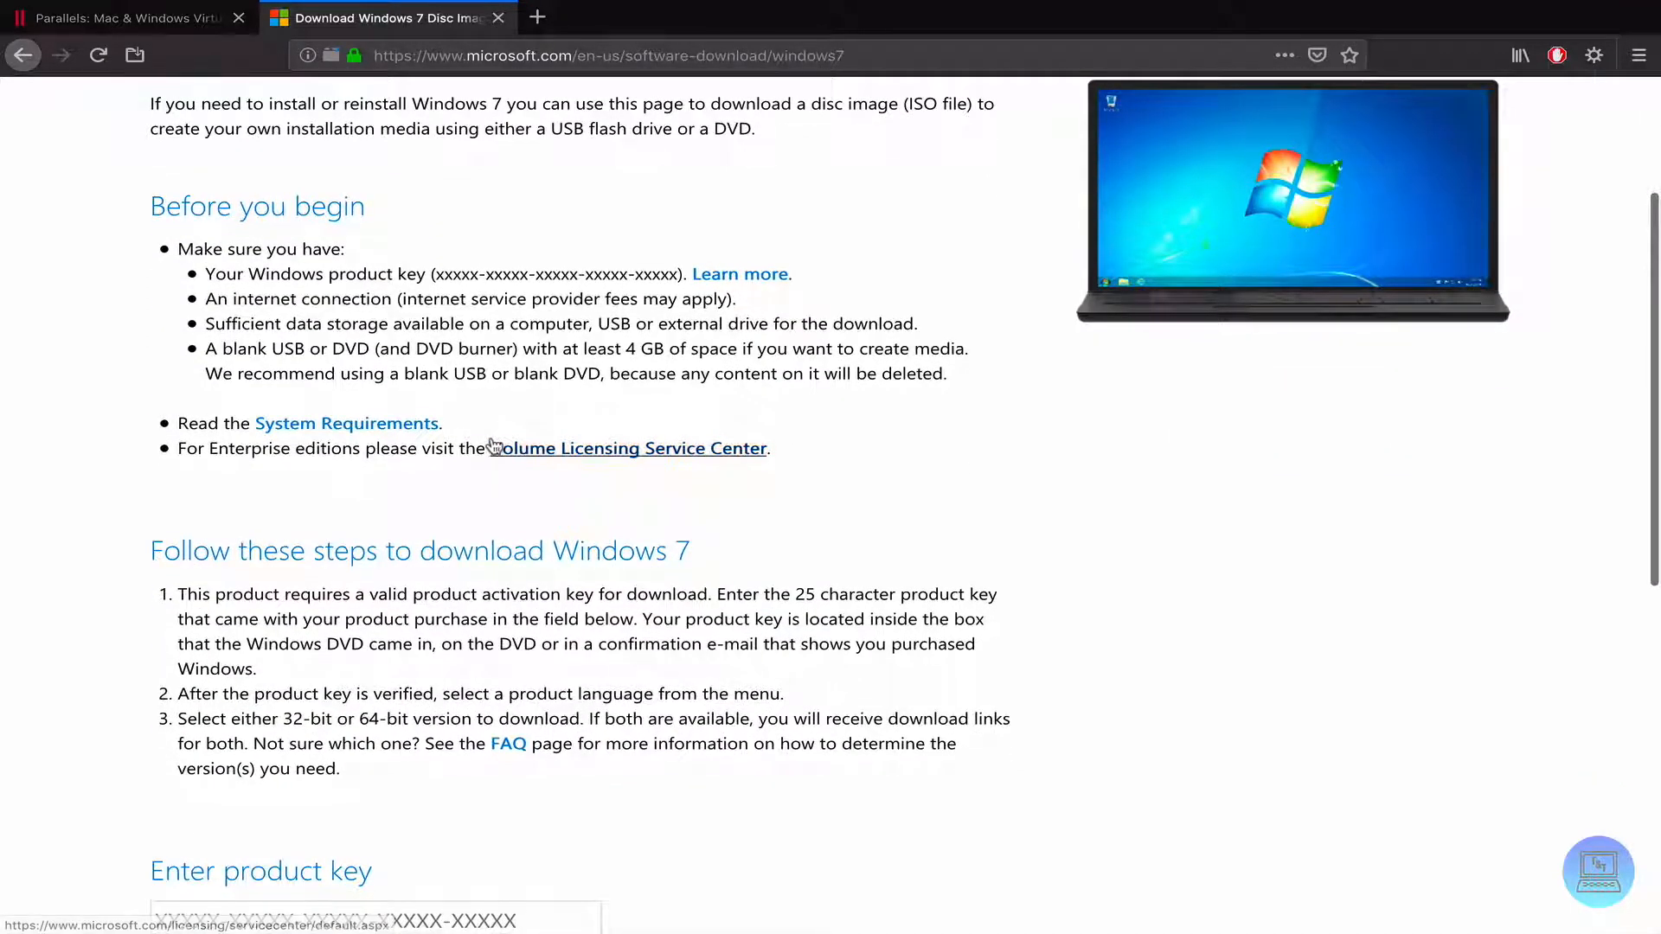
{"action": "scroll", "scroll_direction": "down", "scroll_amount": 3}
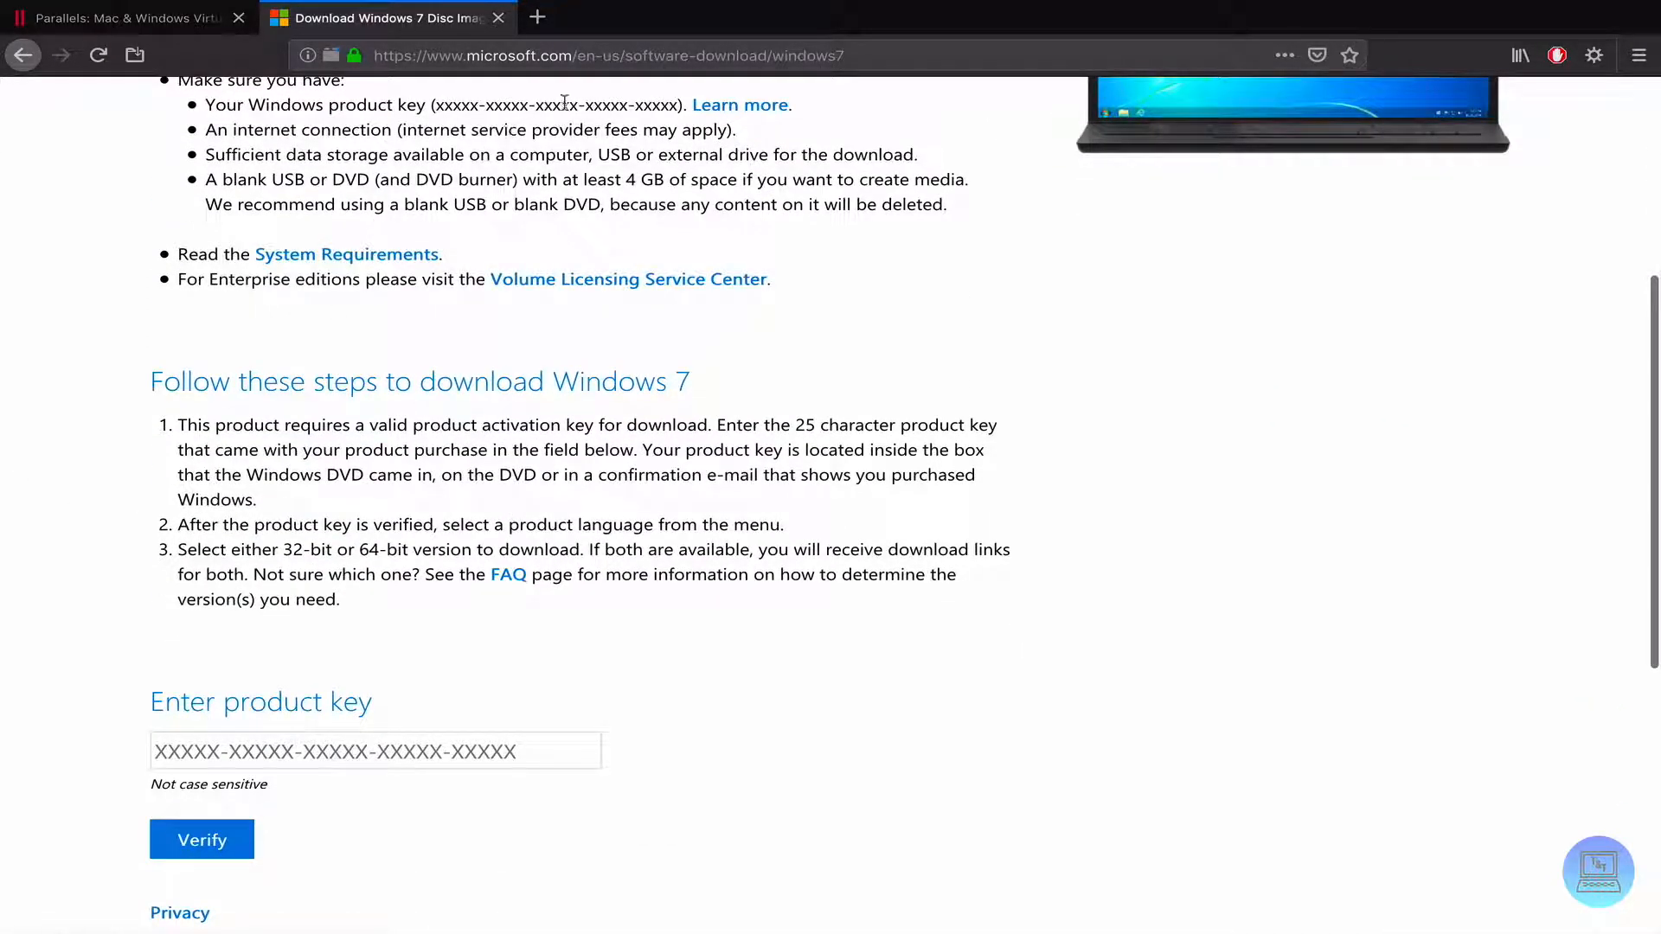
{"action": "mouse_move", "coordinate": [433, 621]}
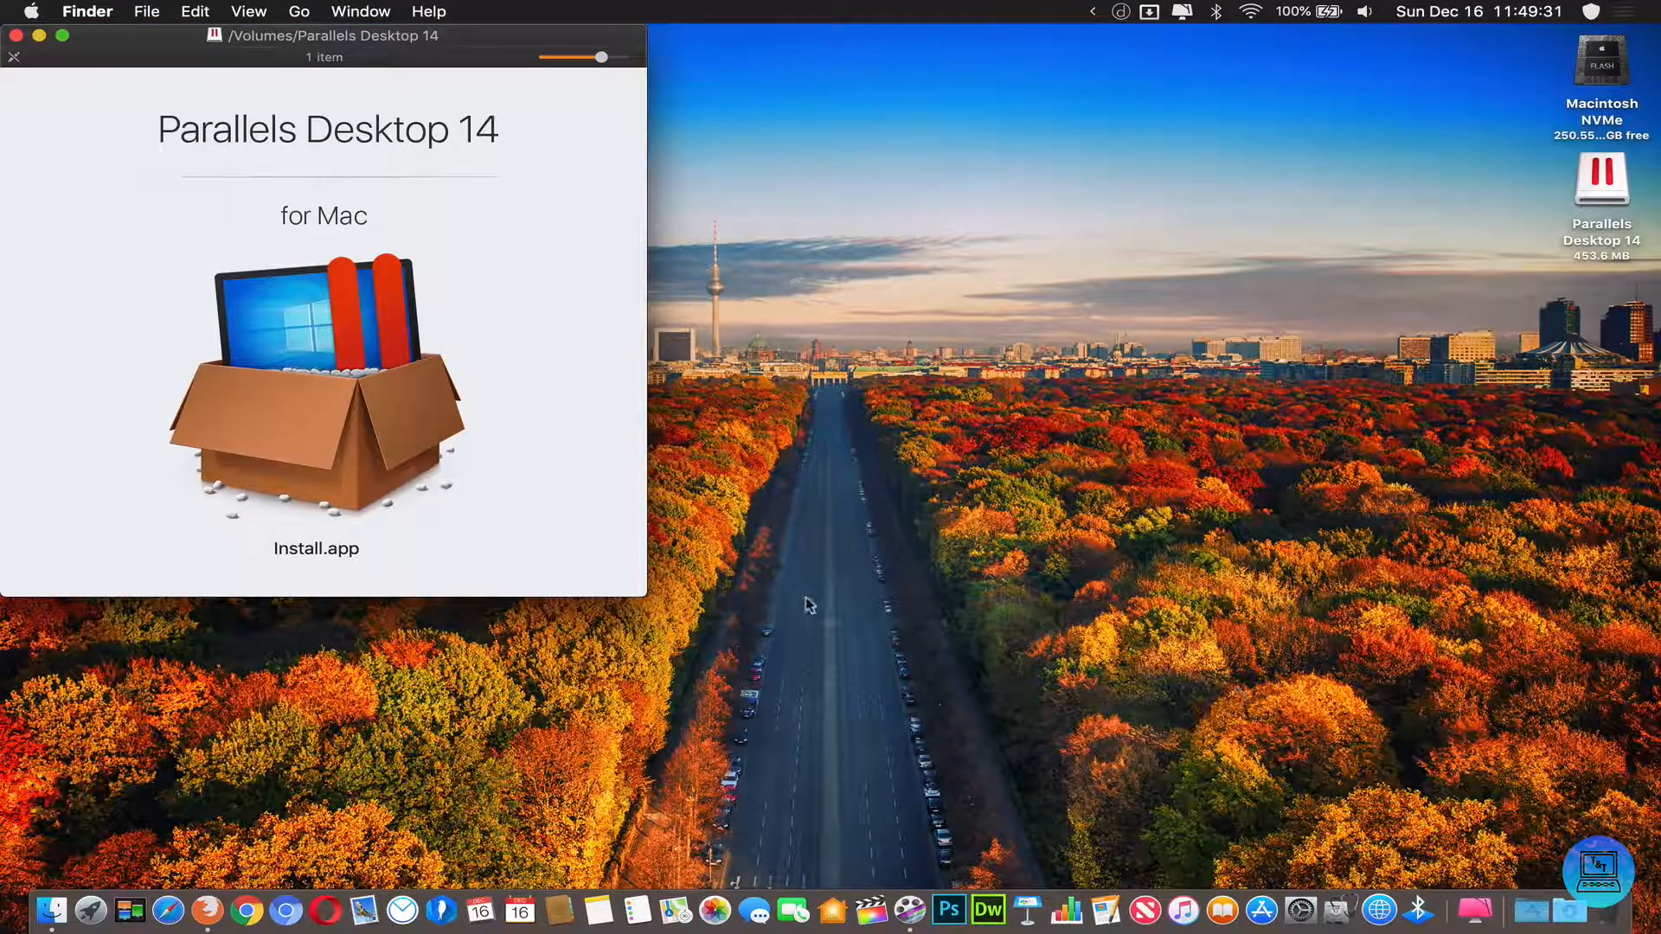
Step: Launch Install.app, confirm the security warning and enter the admin password to install Parallels Desktop 14
{"action": "left_click", "coordinate": [316, 386]}
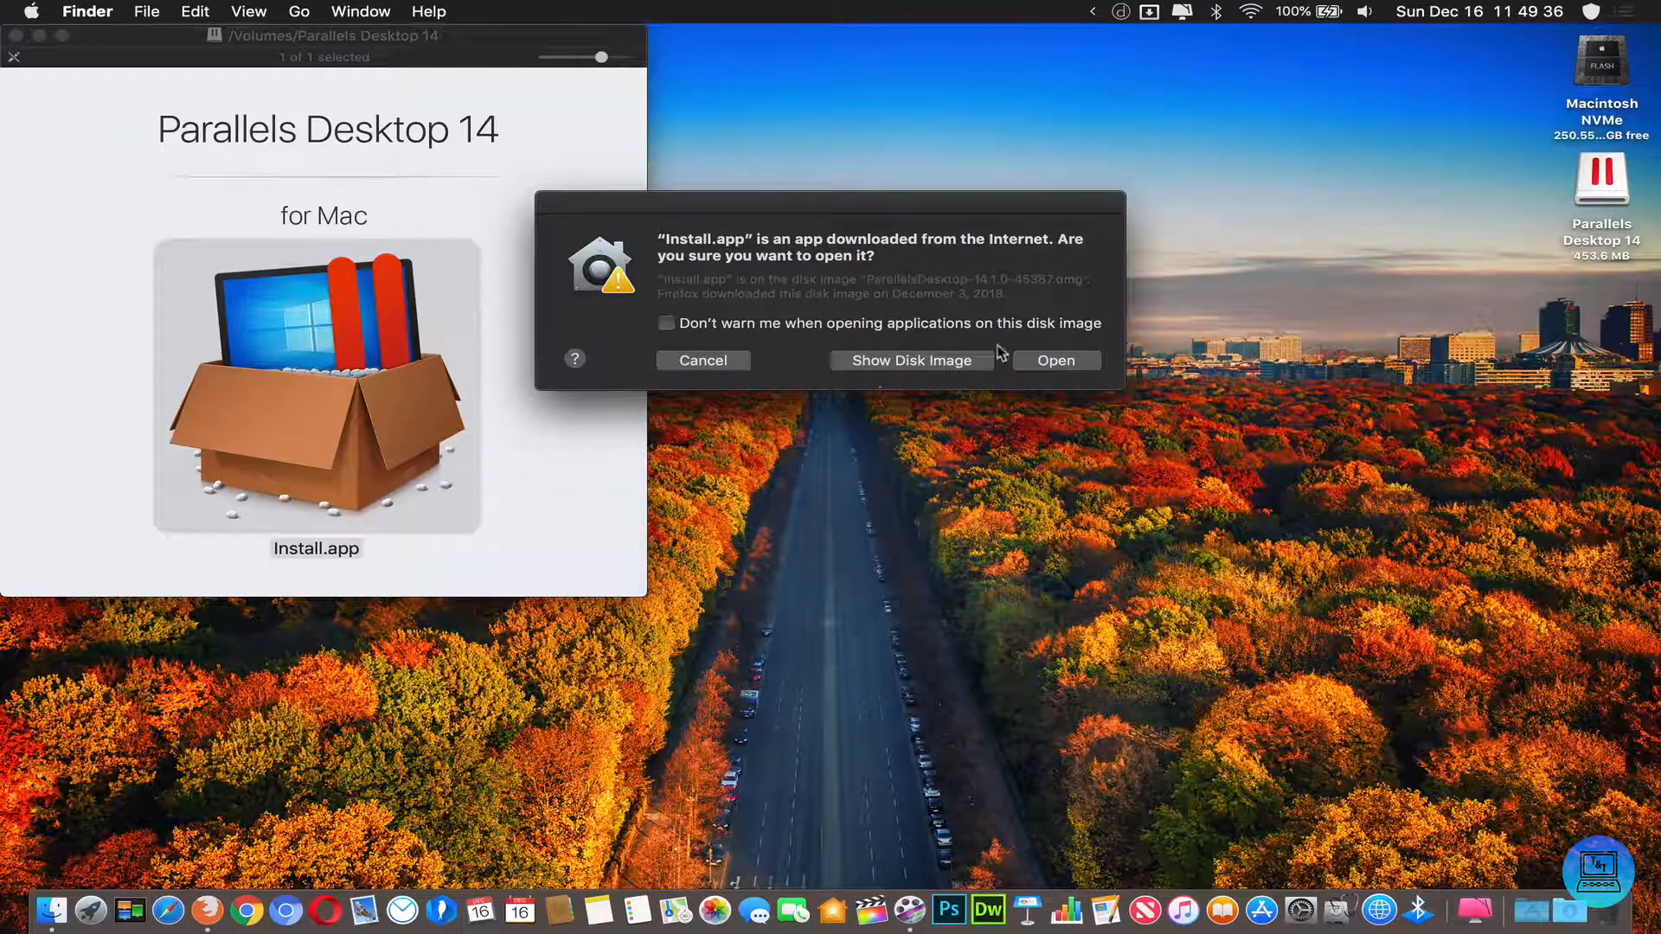
{"action": "left_click", "coordinate": [1056, 360]}
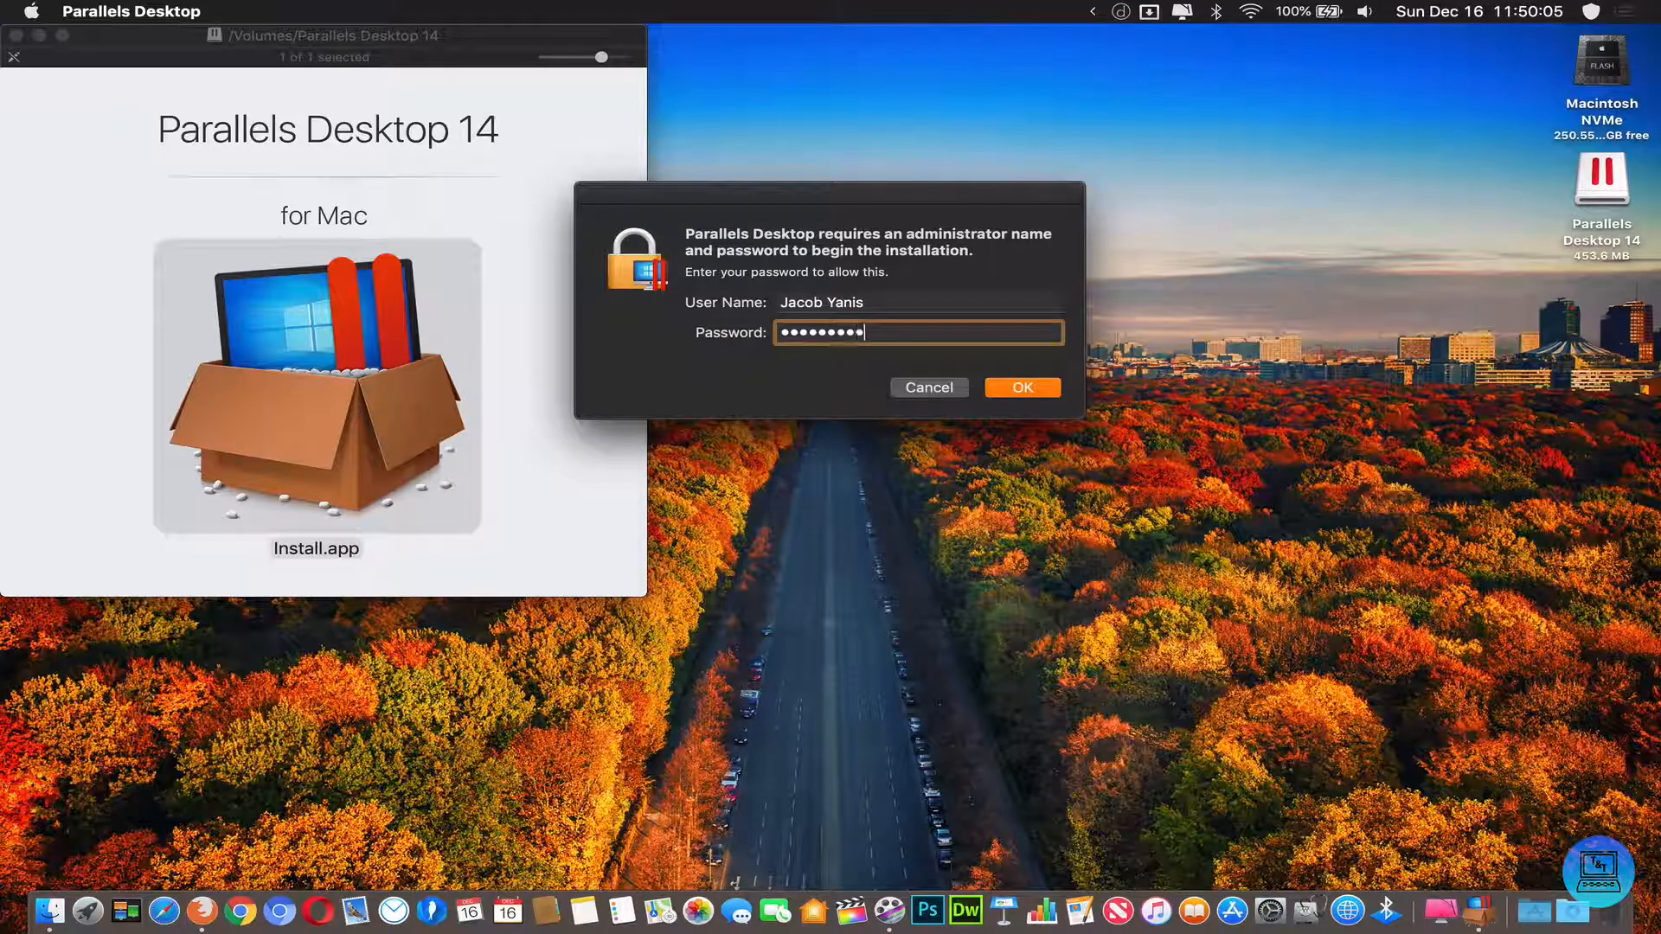
{"action": "left_click", "coordinate": [1020, 387]}
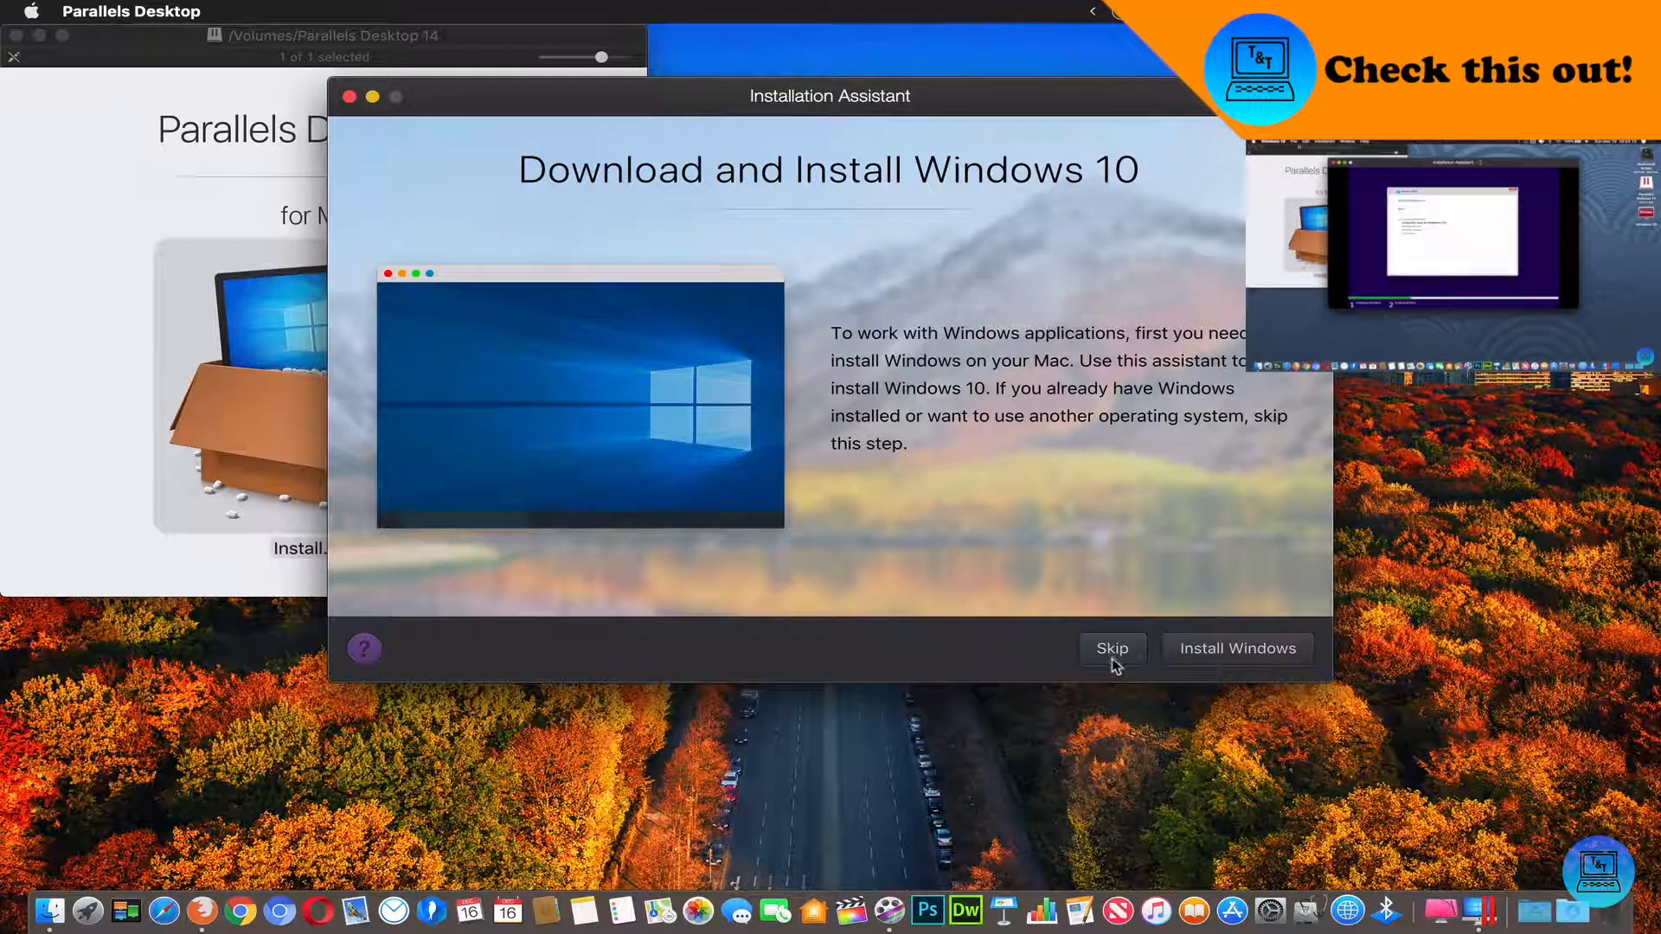
Step: Skip the Windows 10 download and continue with 'Install Windows or another OS from a DVD or image file'
{"action": "left_click", "coordinate": [1111, 647]}
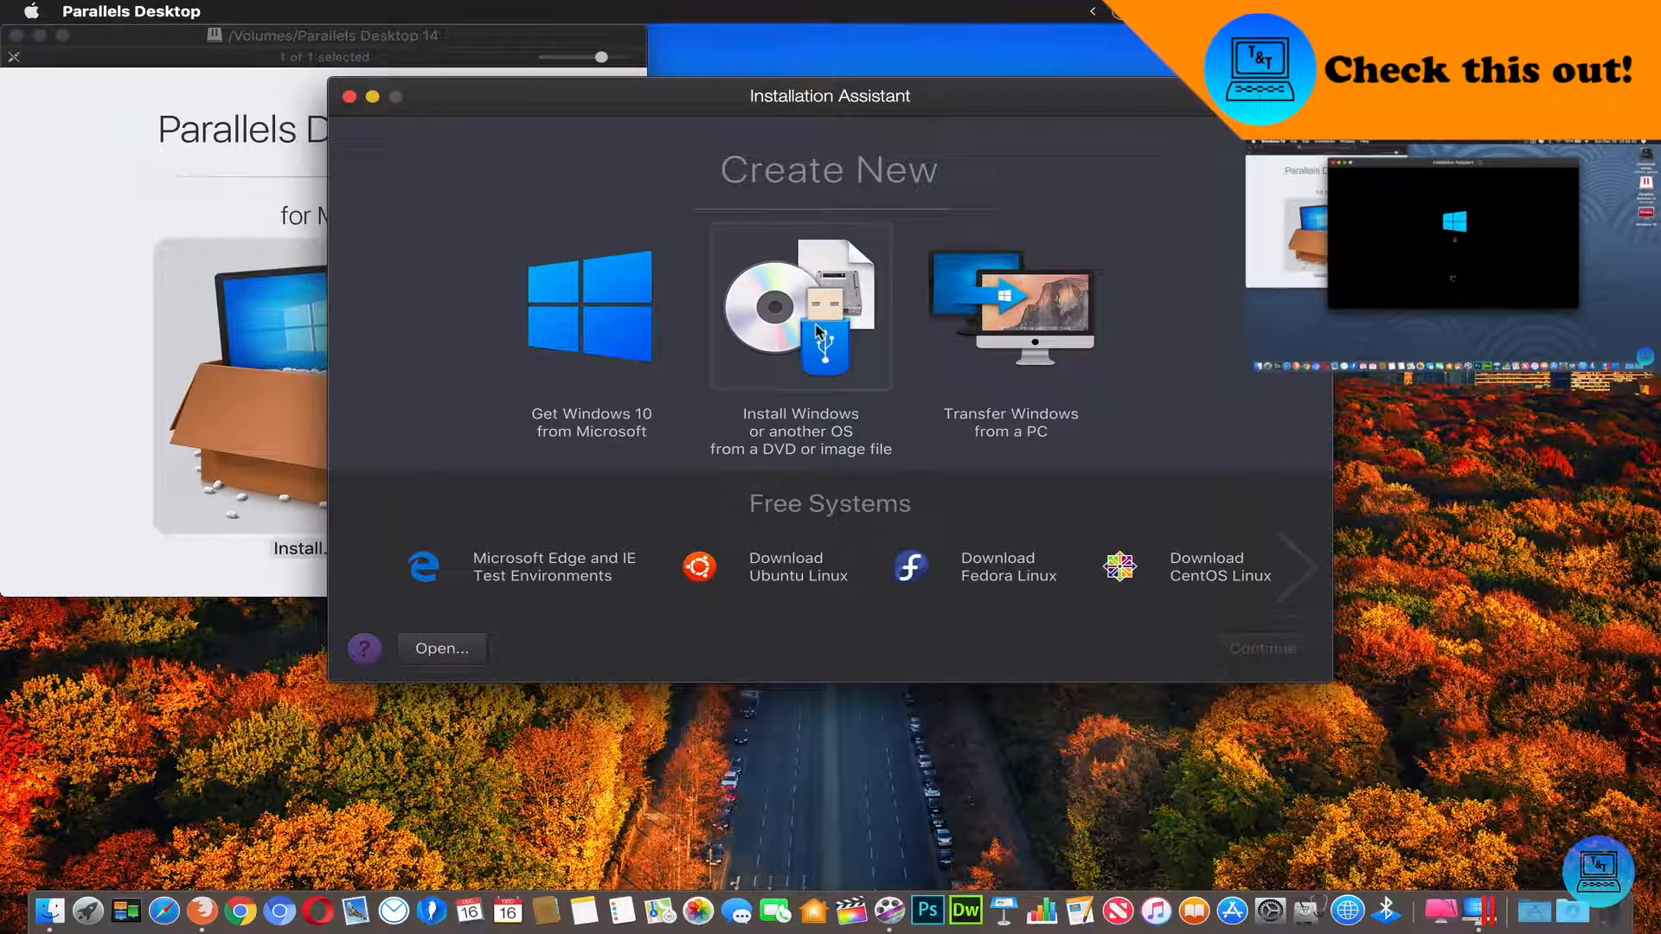
{"action": "left_click", "coordinate": [799, 307]}
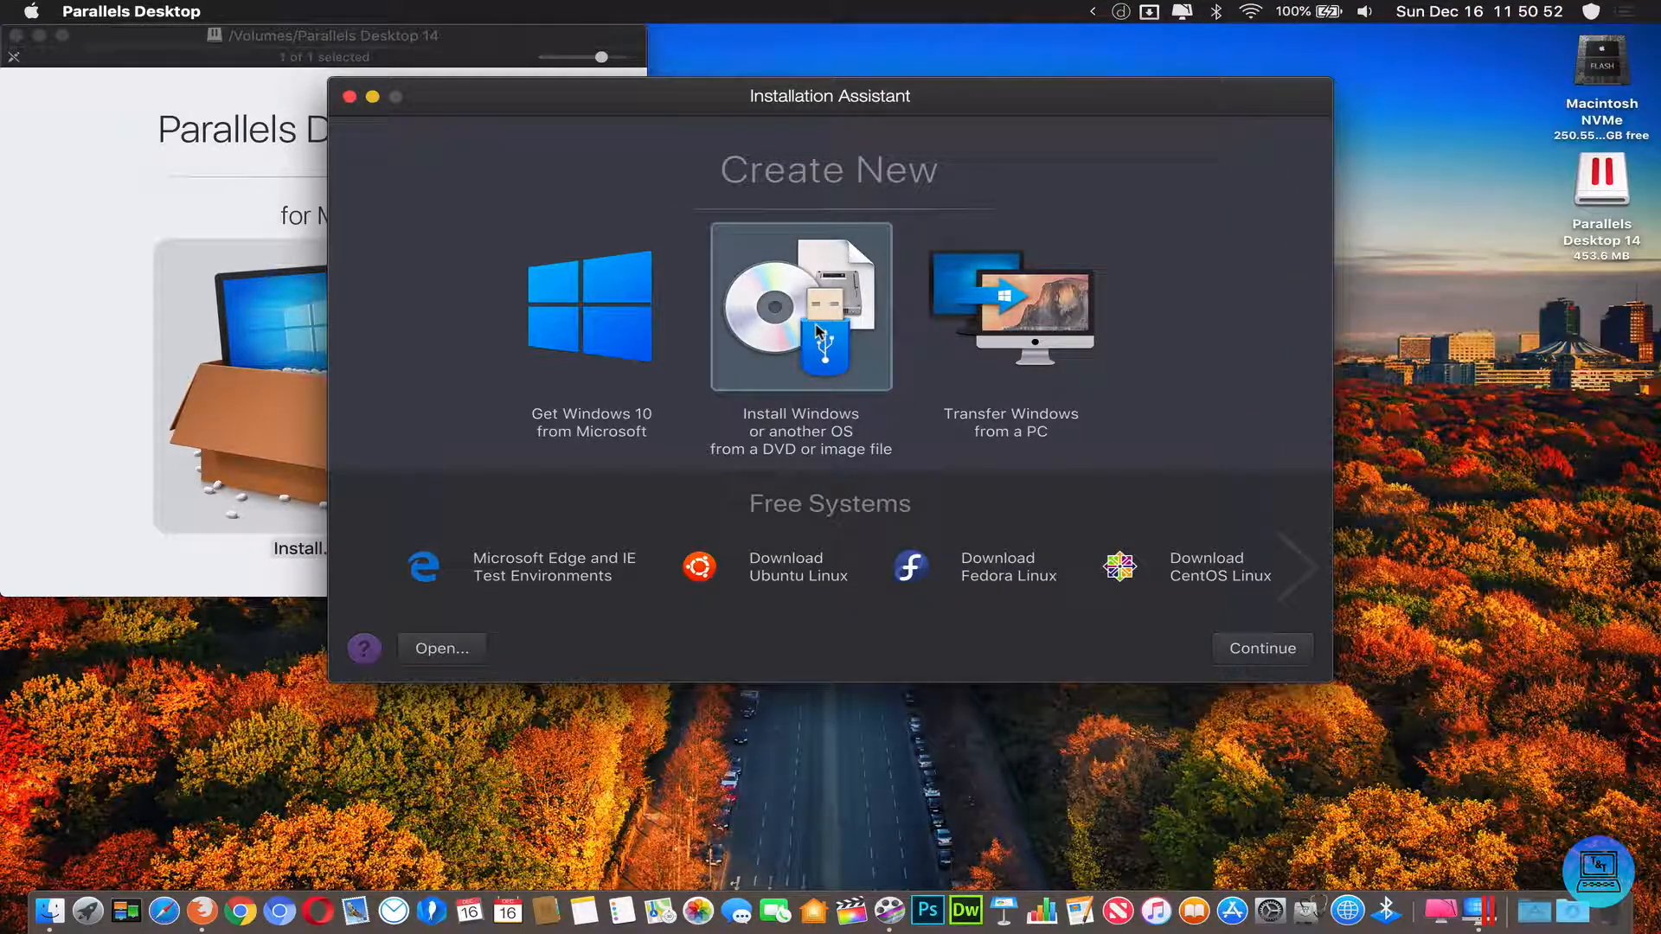
{"action": "left_click", "coordinate": [799, 307]}
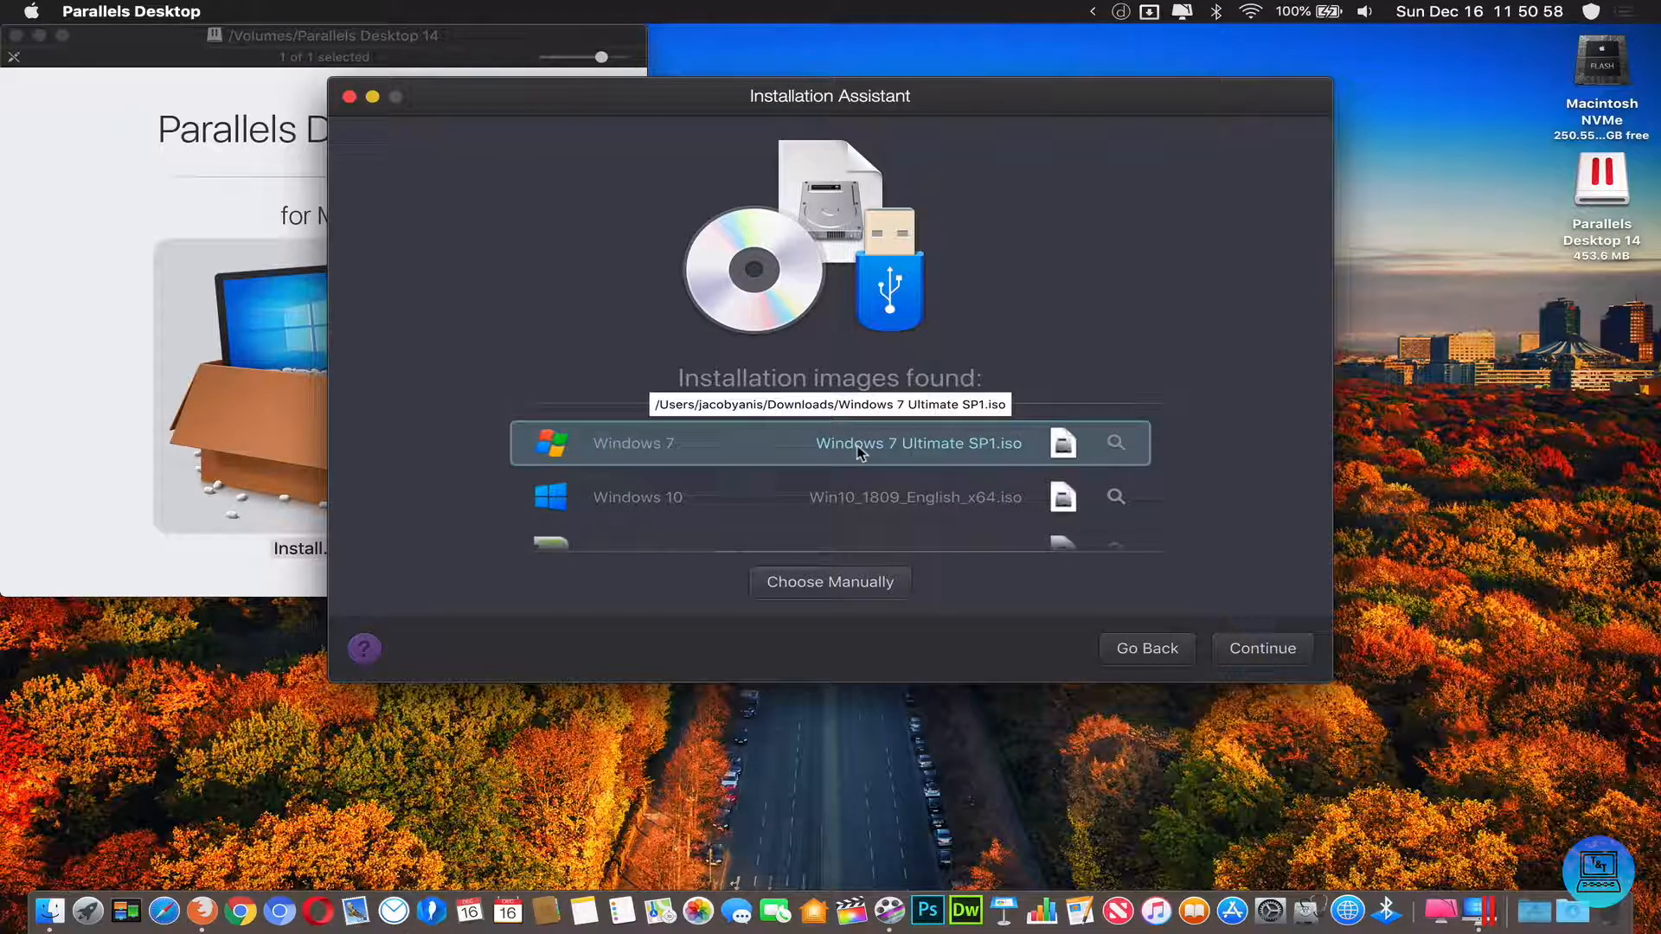
Step: Create a Windows 7 VM from Windows 7 Ultimate SP1.iso, no license key, Productivity use, no desktop alias
{"action": "left_click", "coordinate": [1261, 648]}
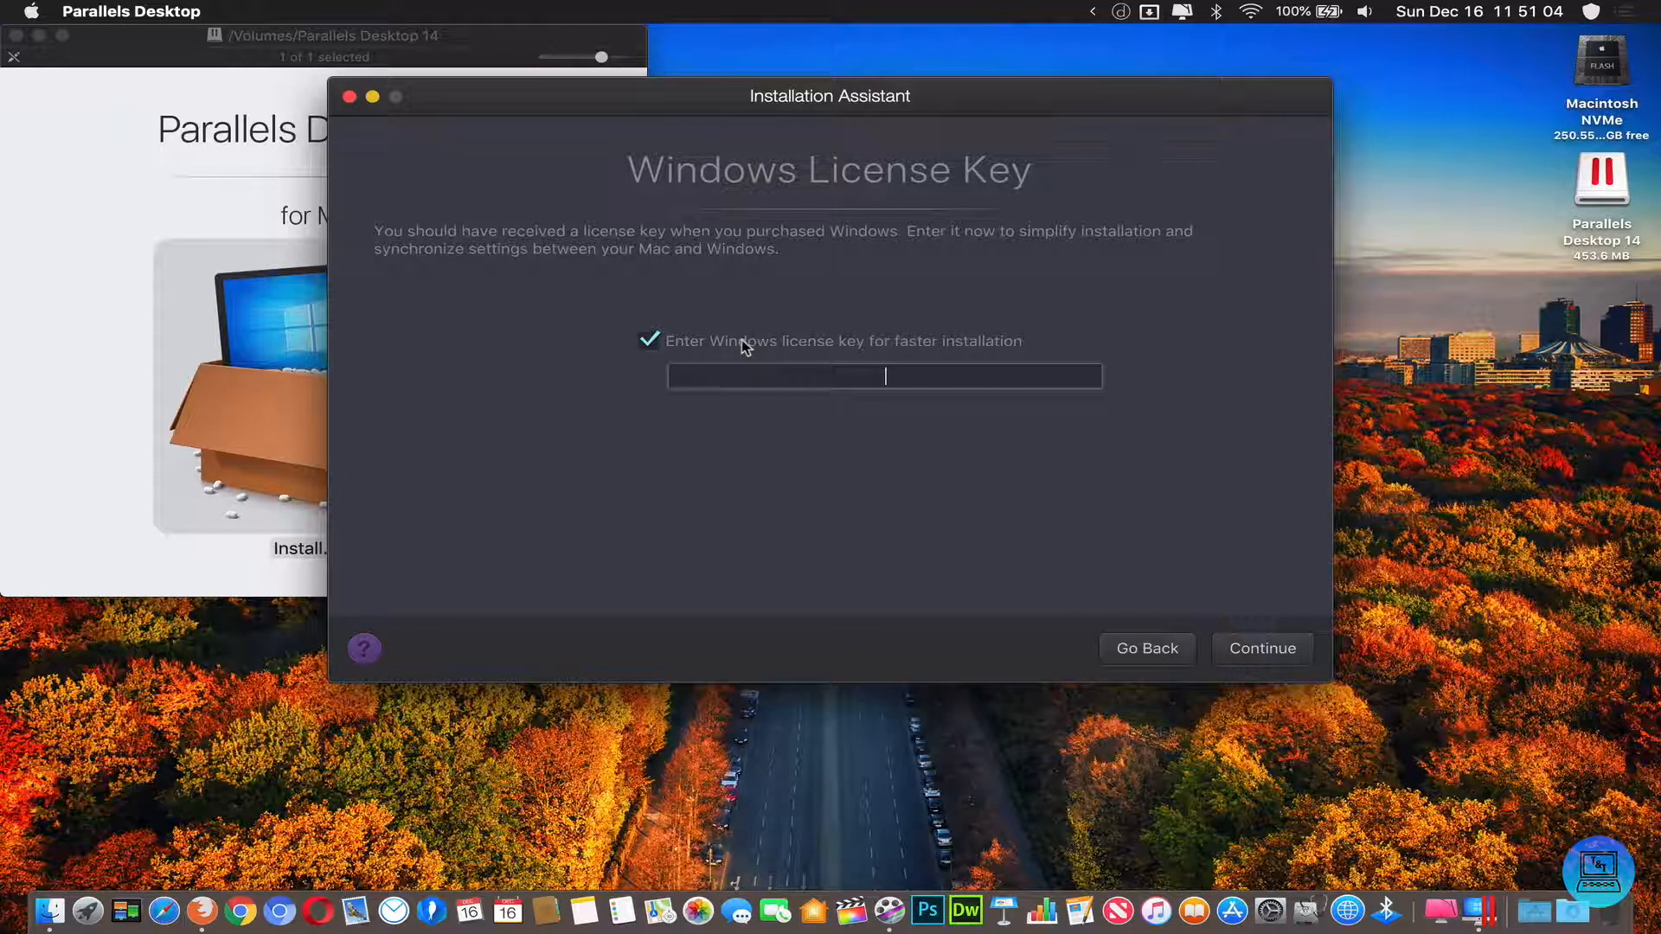
{"action": "left_click", "coordinate": [649, 340]}
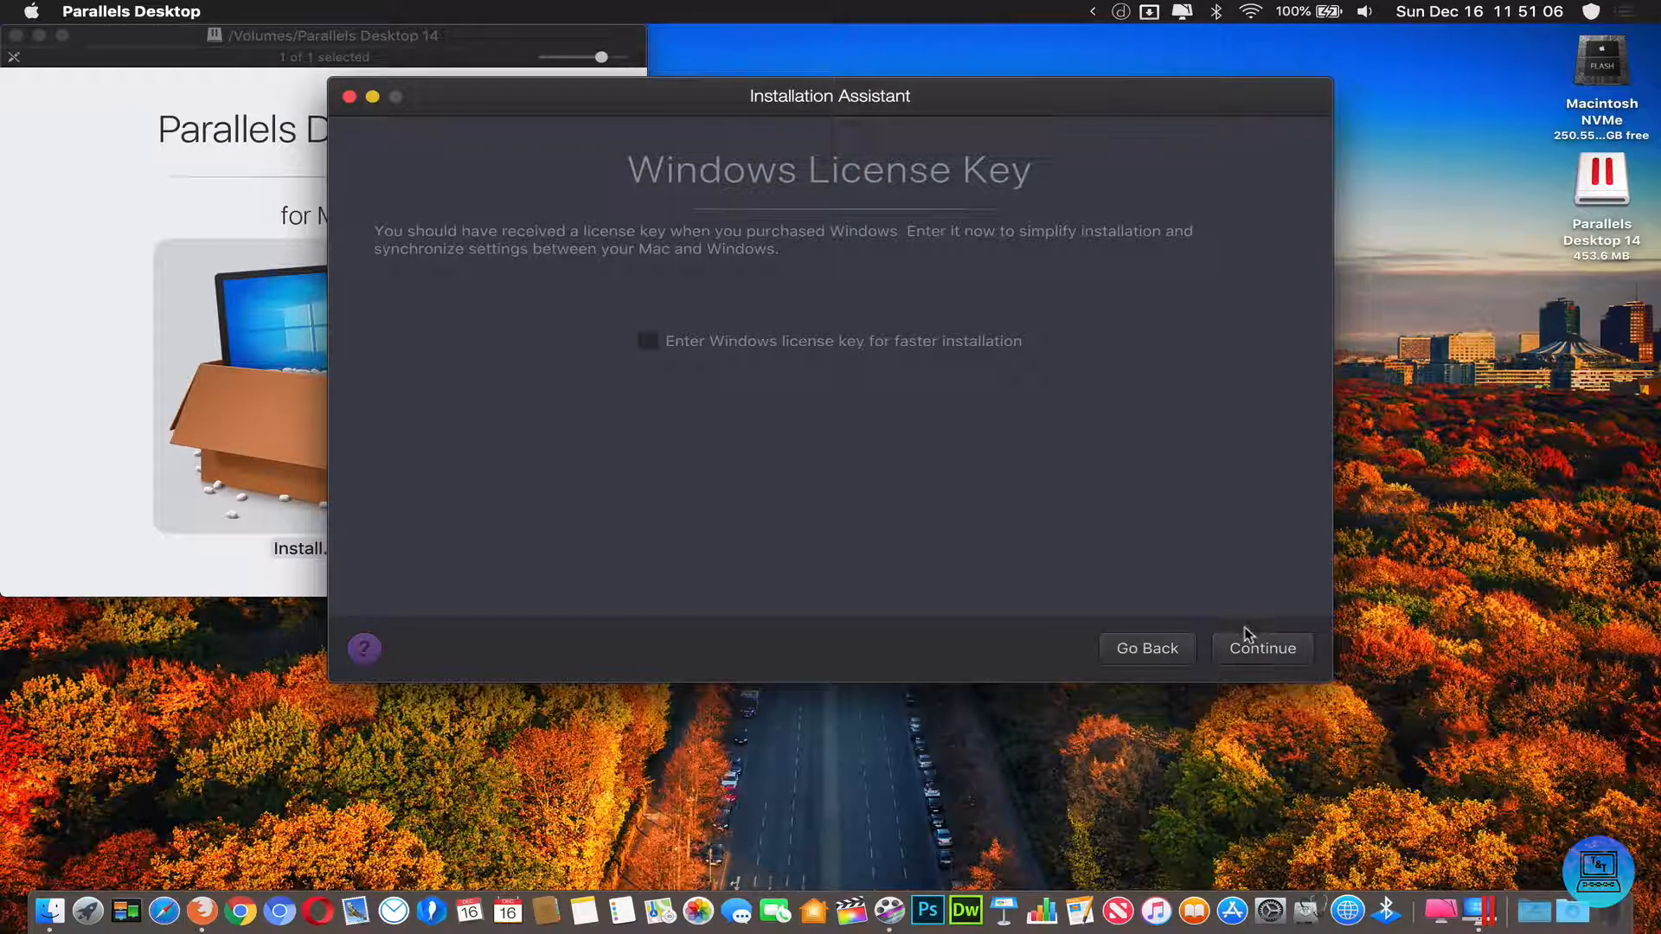
{"action": "left_click", "coordinate": [1260, 648]}
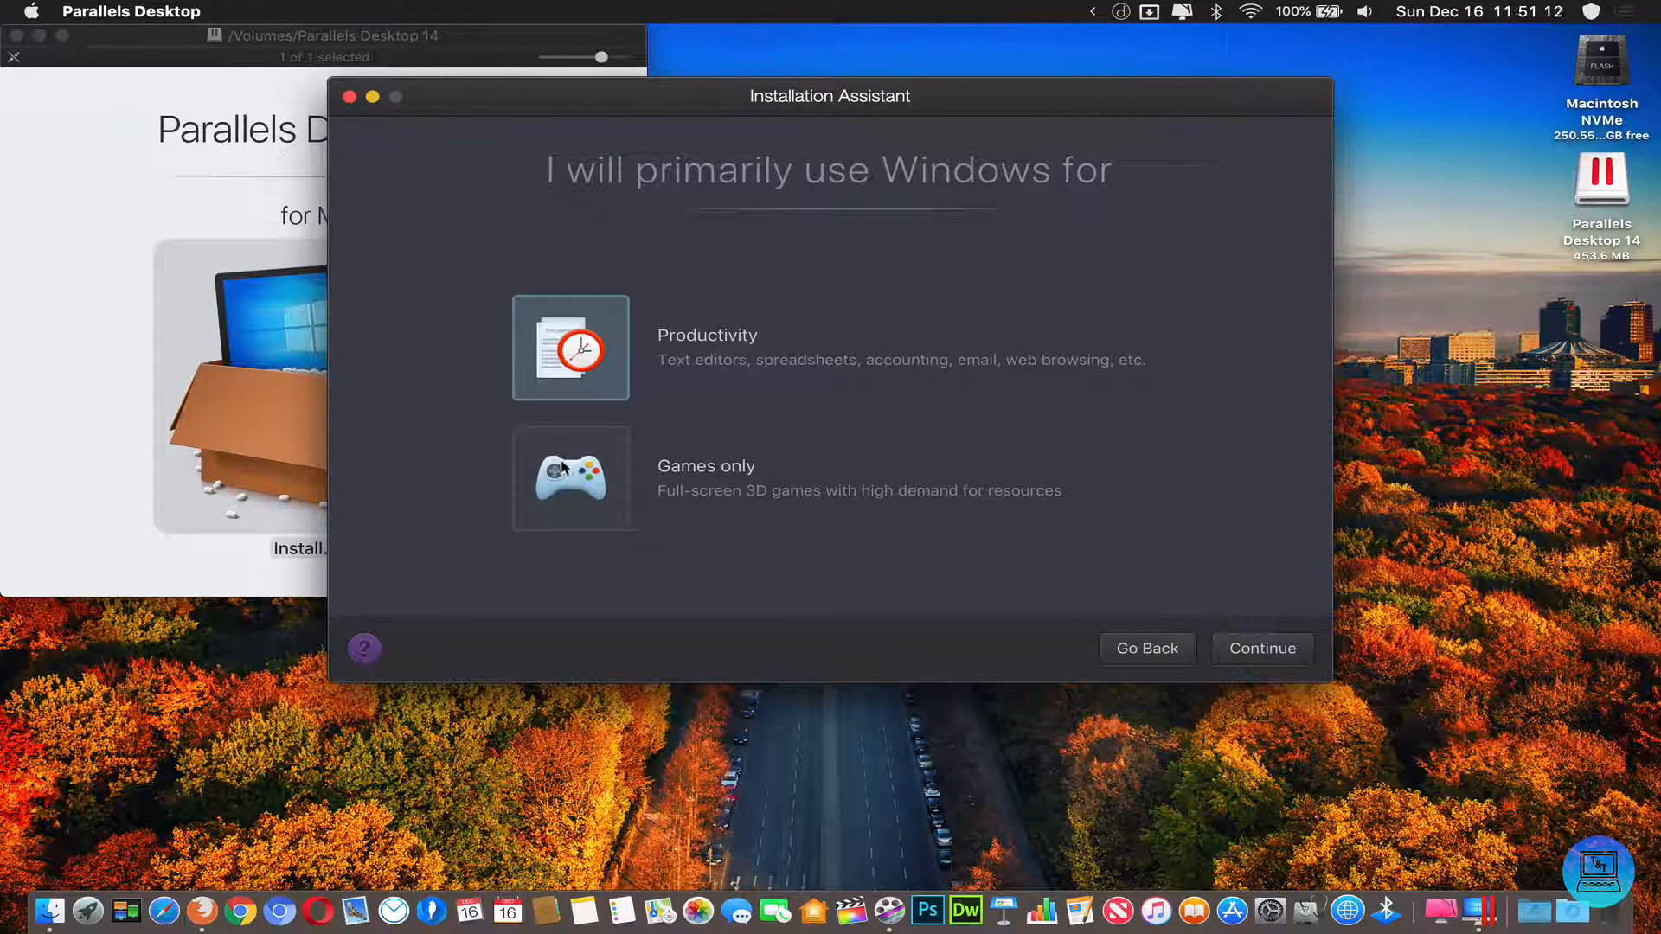
{"action": "left_click", "coordinate": [1262, 648]}
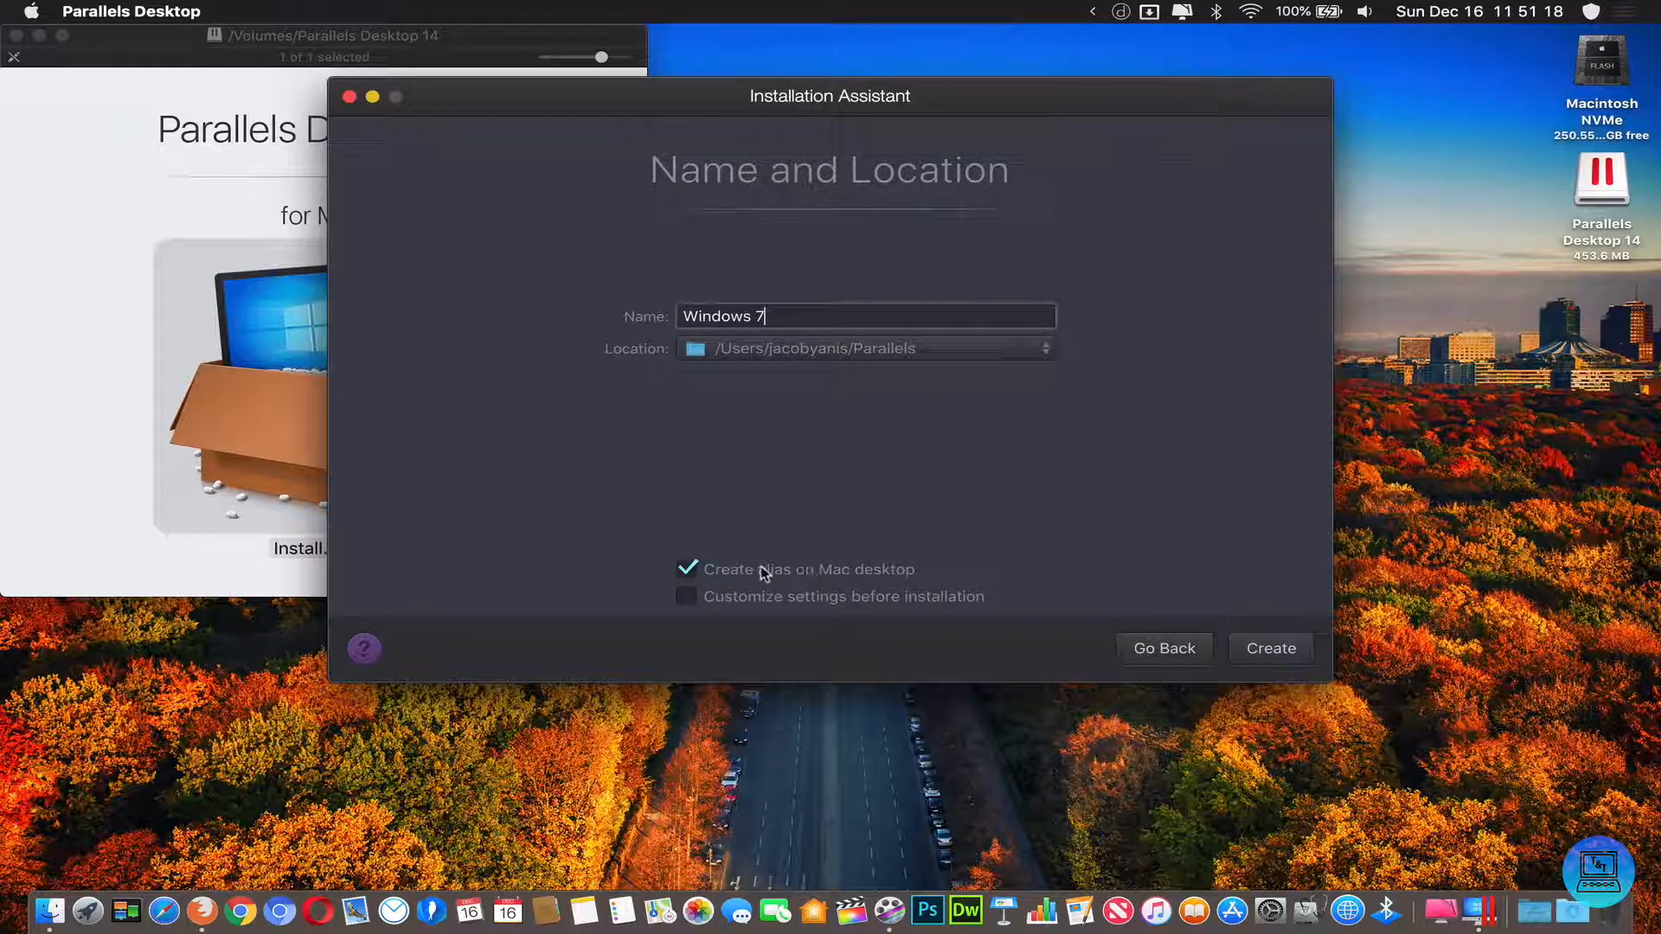
{"action": "left_click", "coordinate": [685, 596]}
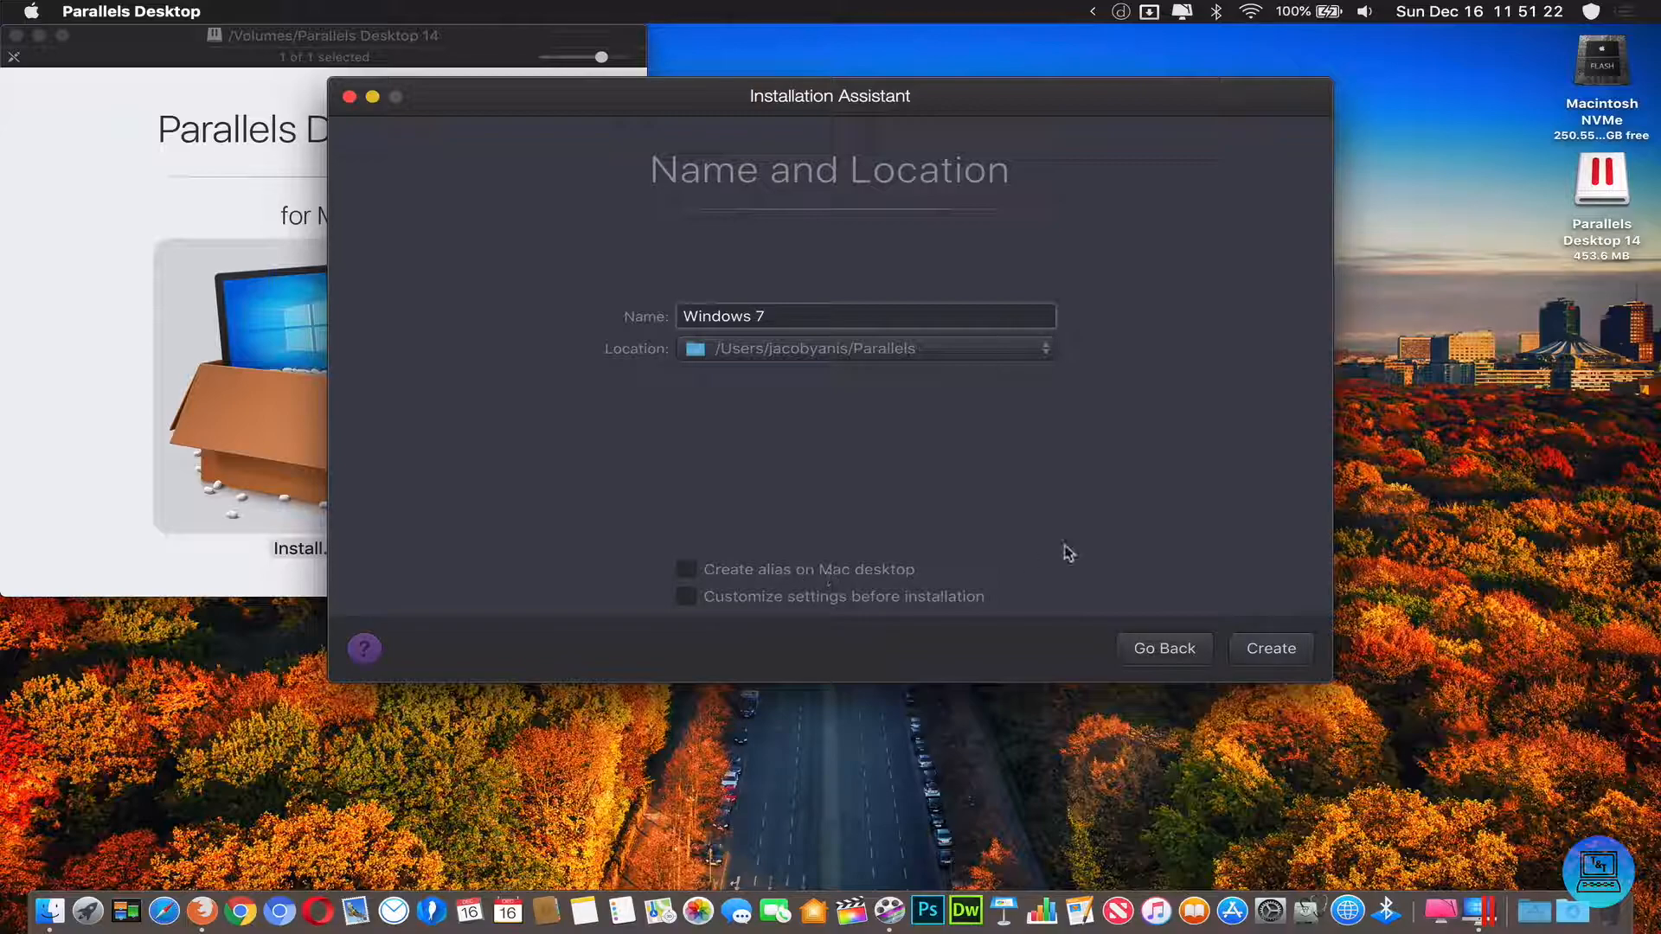
{"action": "left_click", "coordinate": [1270, 648]}
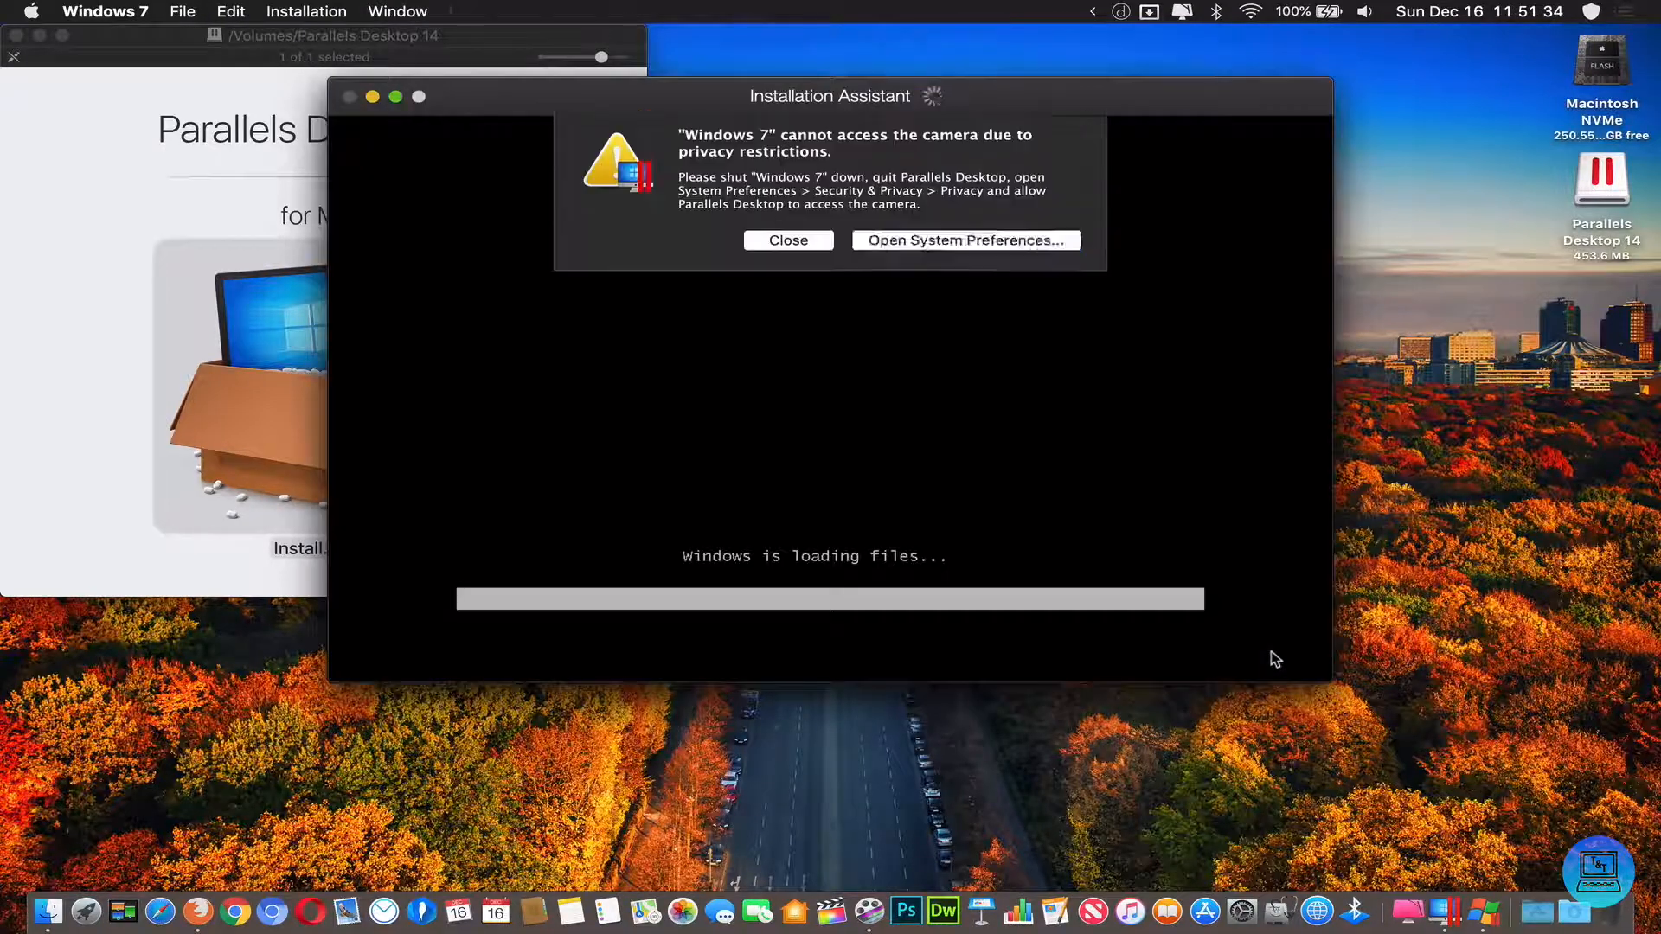
Step: Dismiss the camera warning and install the Windows 7 Ultimate x64 edition
{"action": "left_click", "coordinate": [789, 241]}
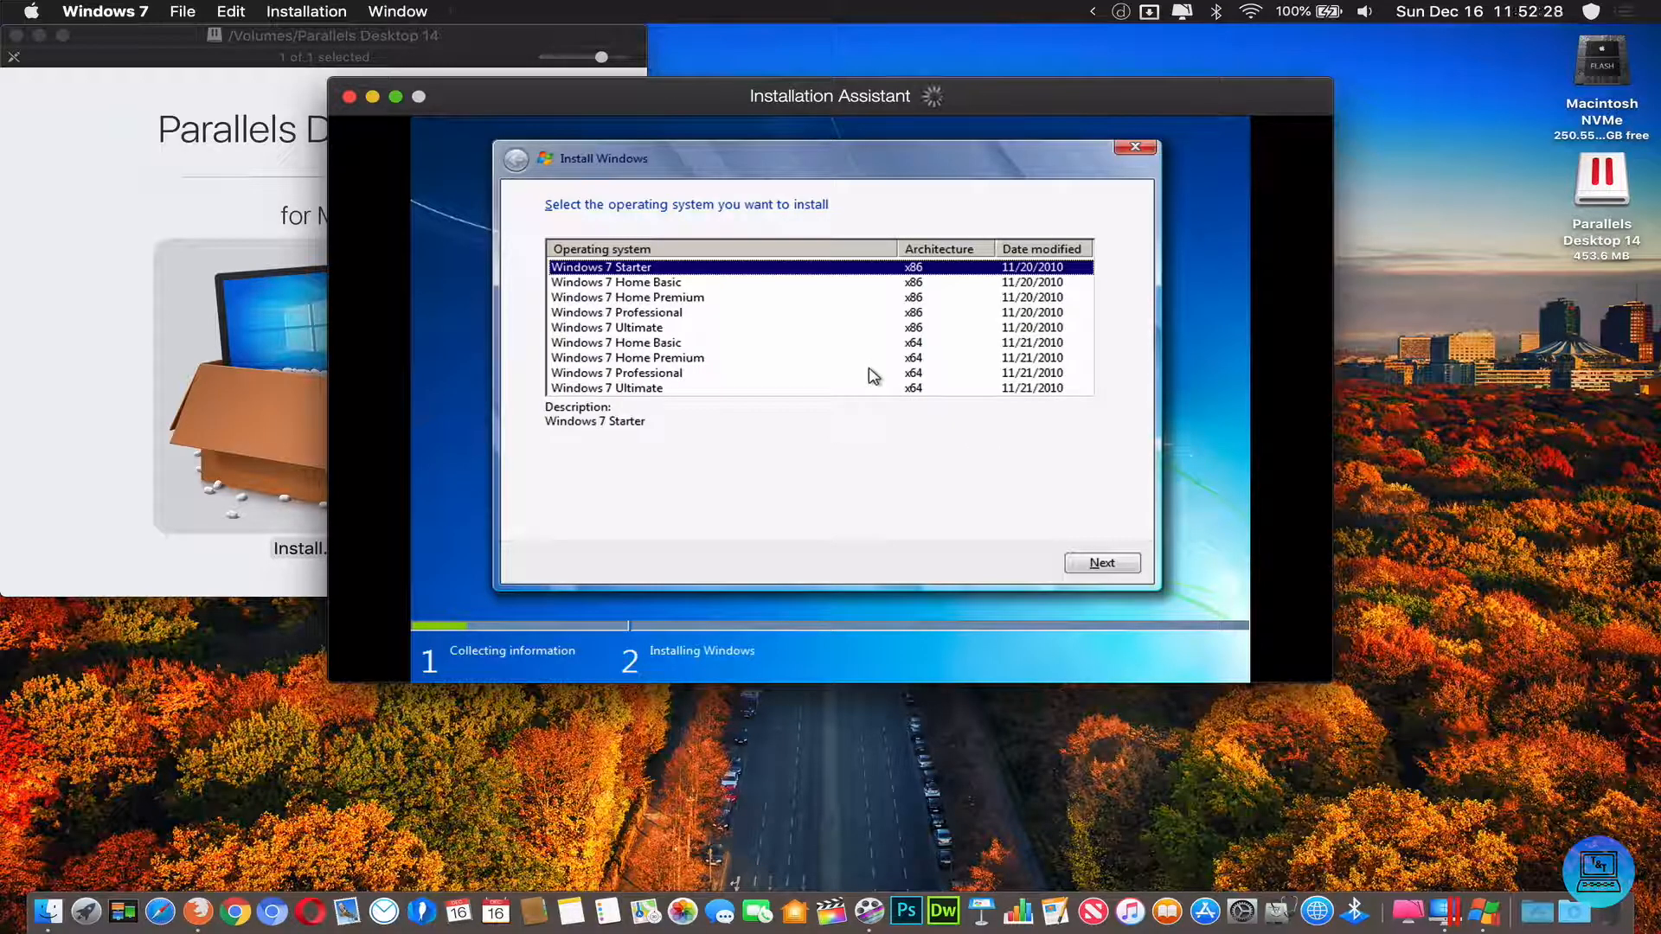
{"action": "mouse_move", "coordinate": [721, 392]}
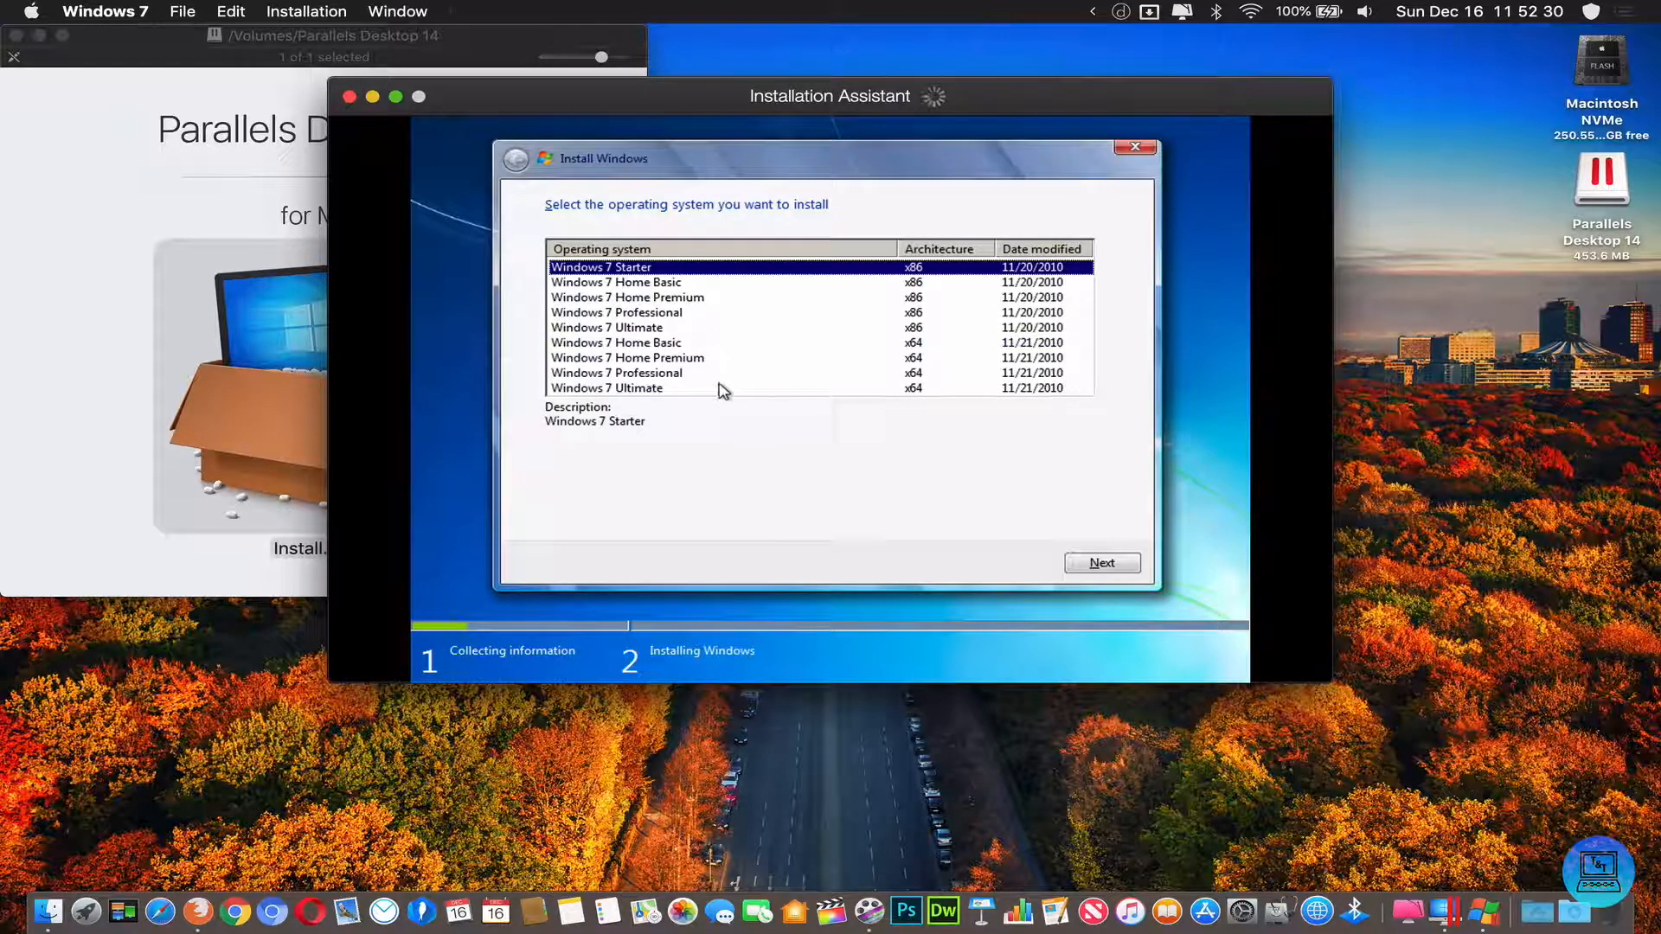
{"action": "left_click", "coordinate": [616, 387]}
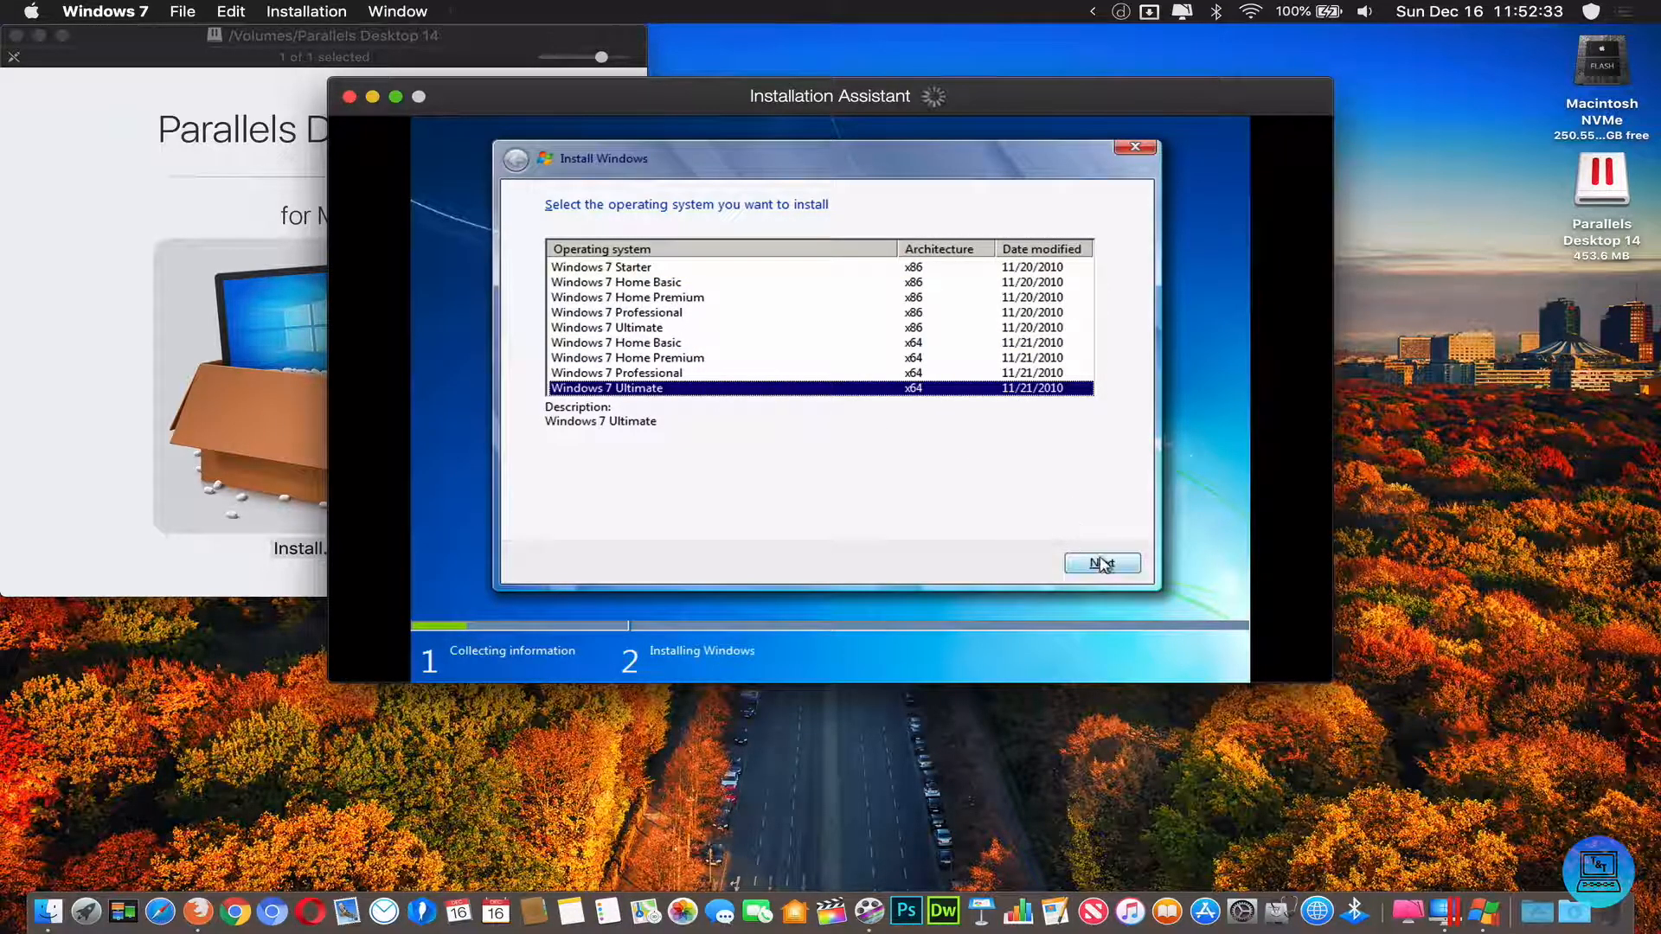
{"action": "left_click", "coordinate": [1102, 562]}
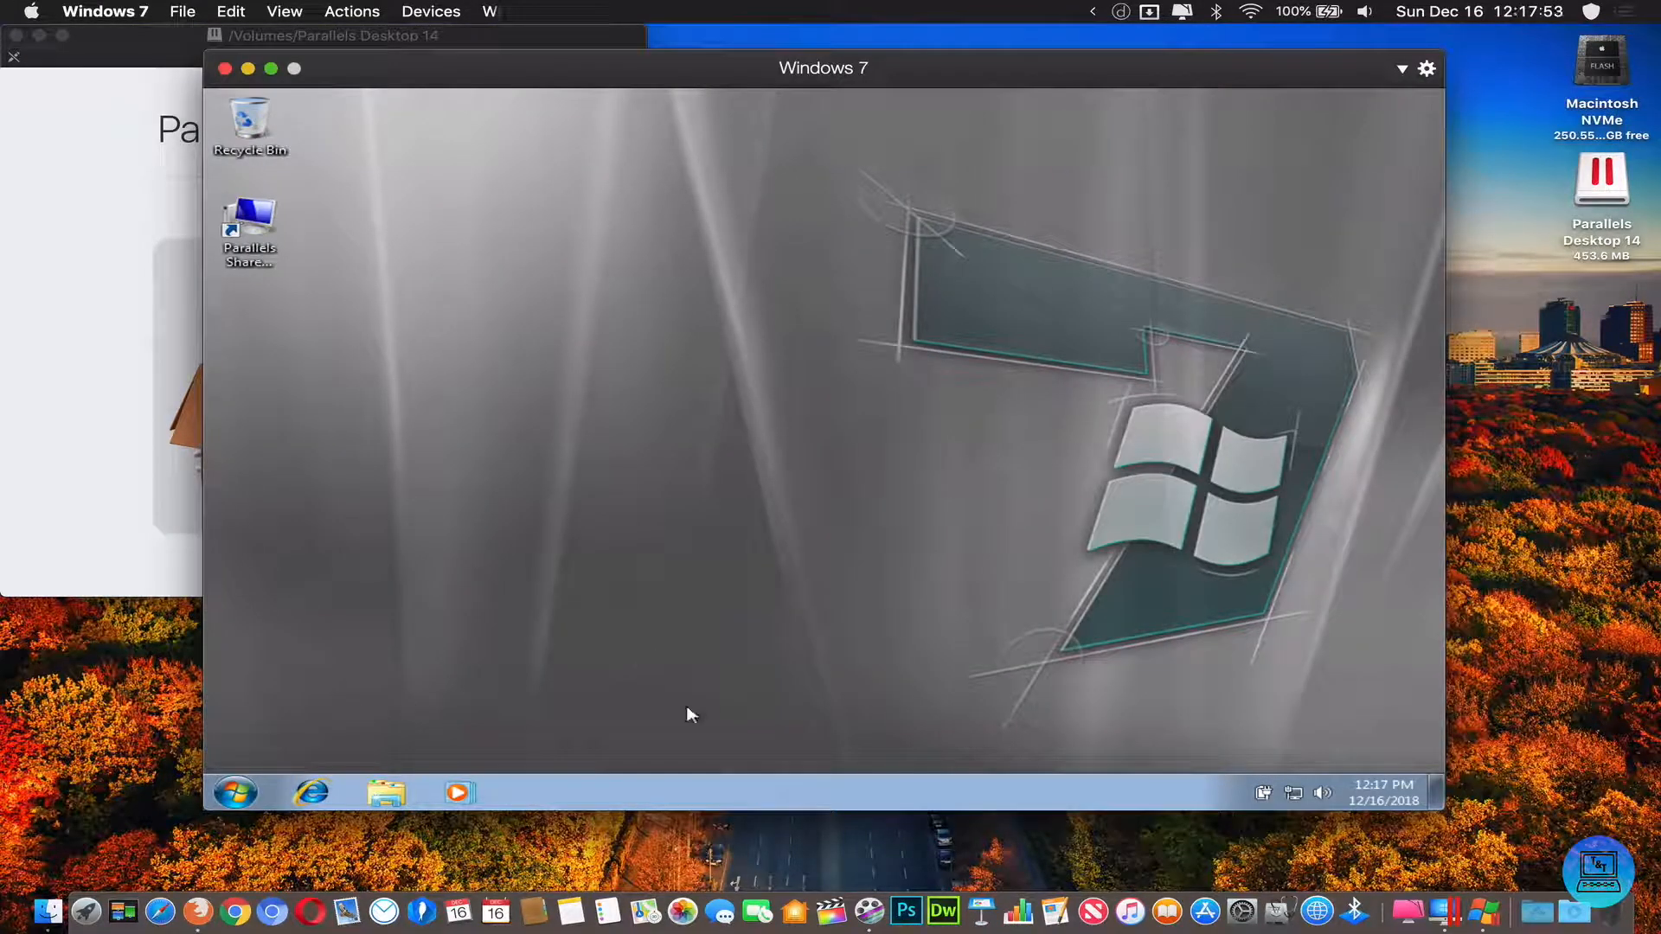
Step: Show the Start menu's All Programs list of installed games and accessories
{"action": "left_click", "coordinate": [233, 793]}
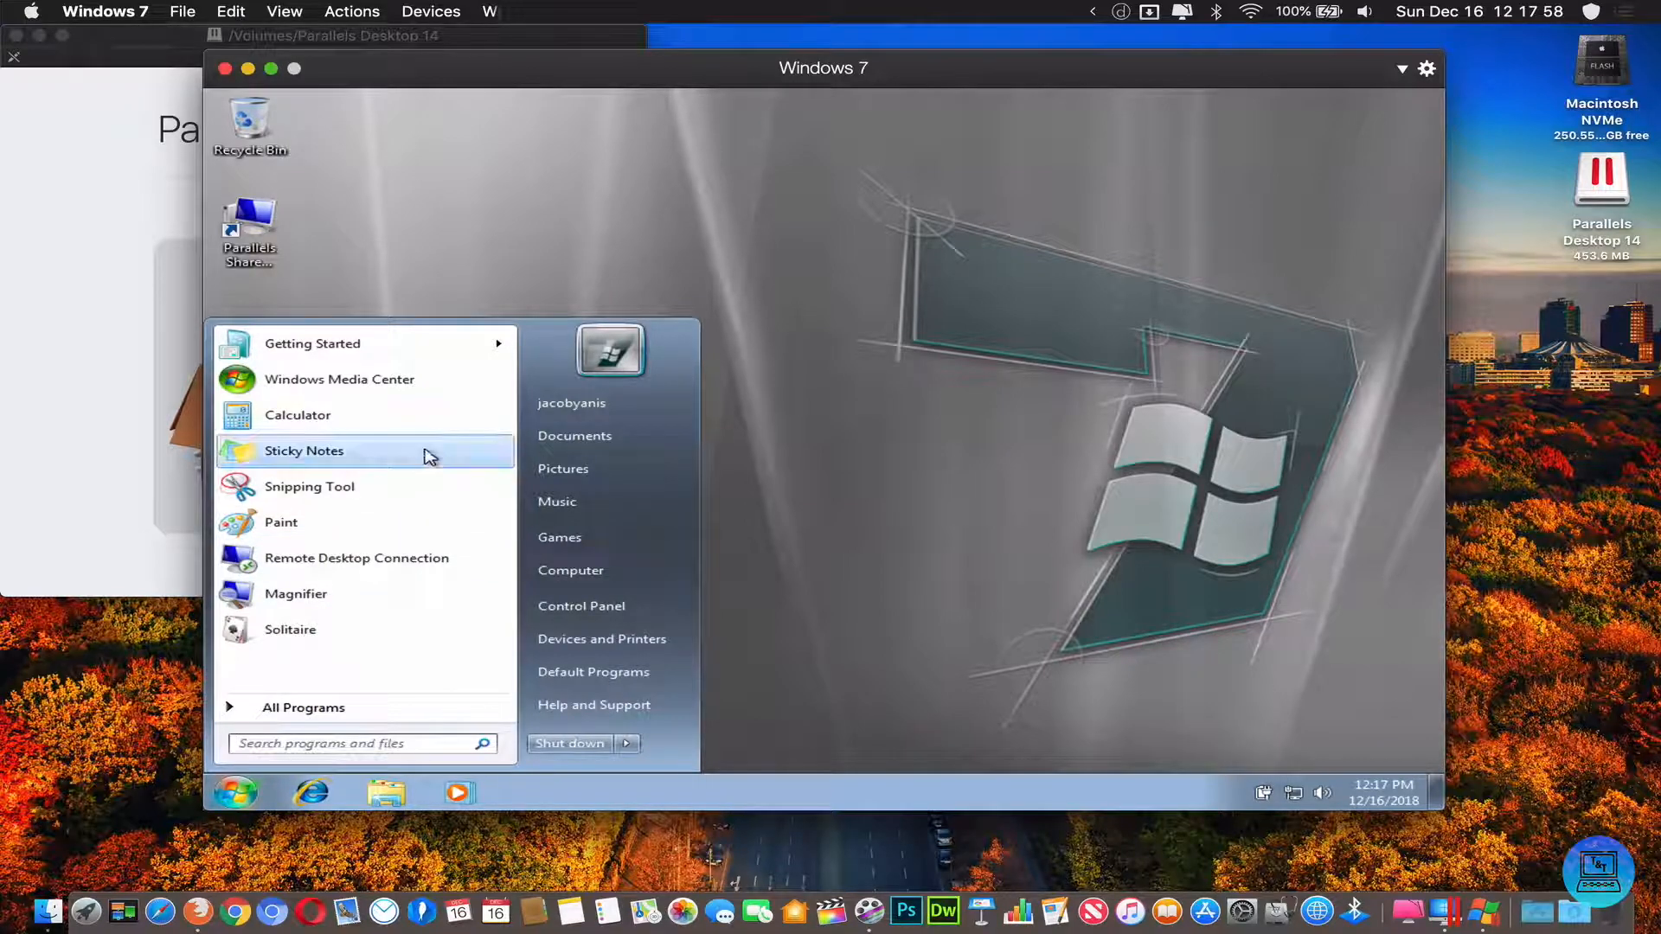
{"action": "mouse_move", "coordinate": [593, 672]}
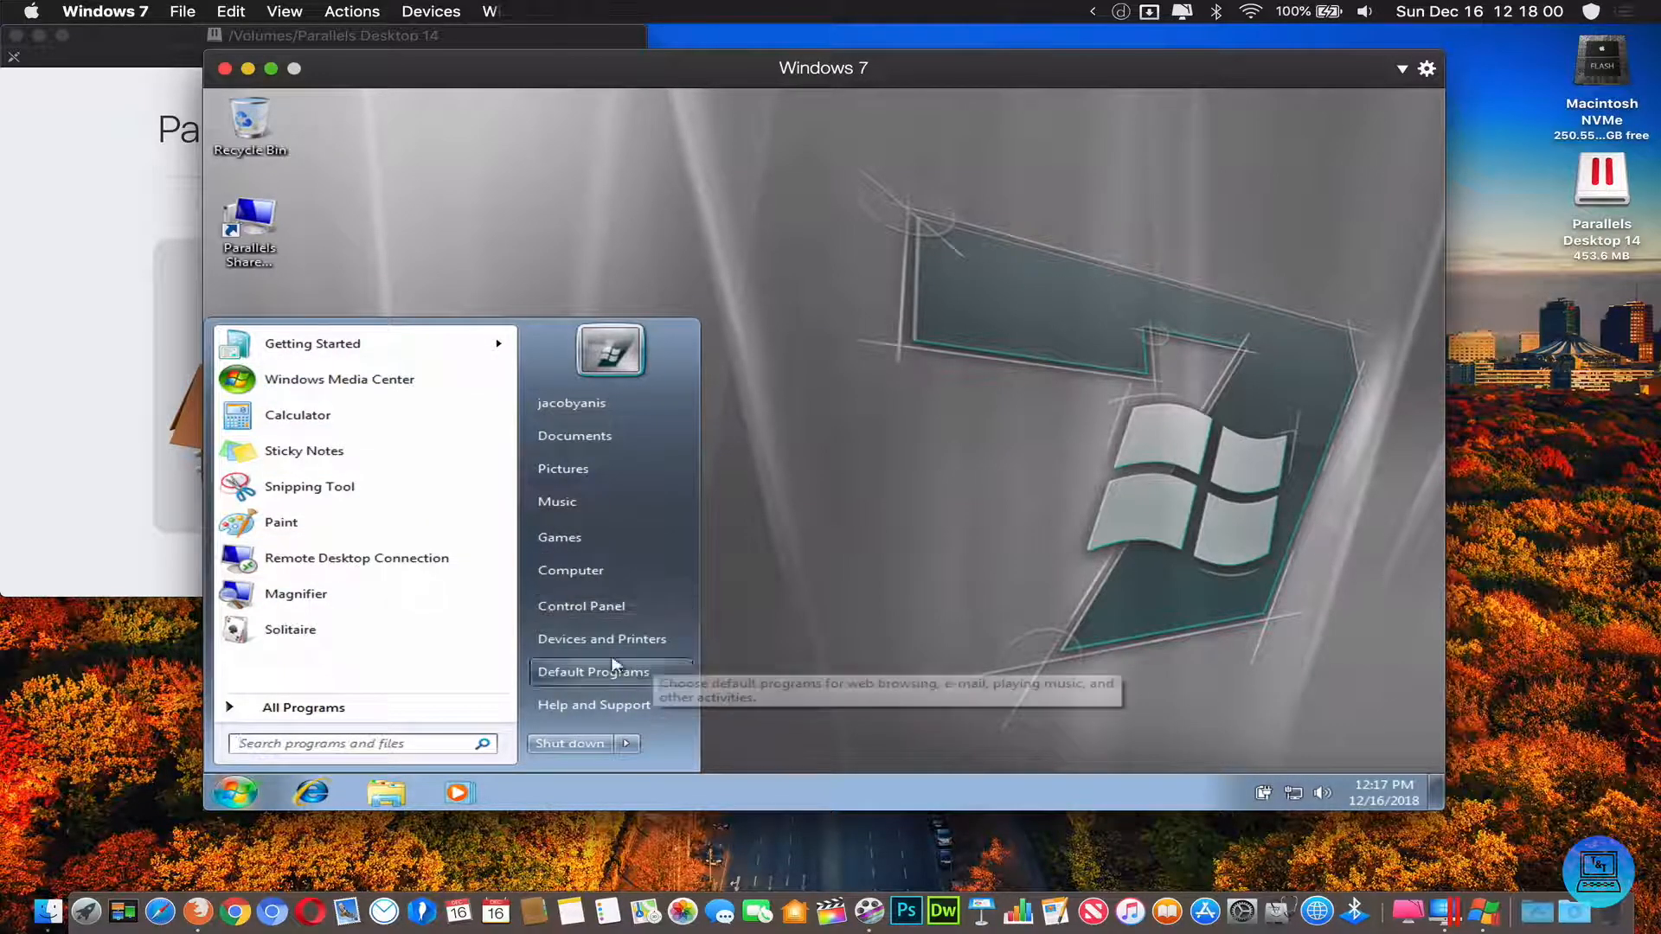
{"action": "mouse_move", "coordinate": [303, 708]}
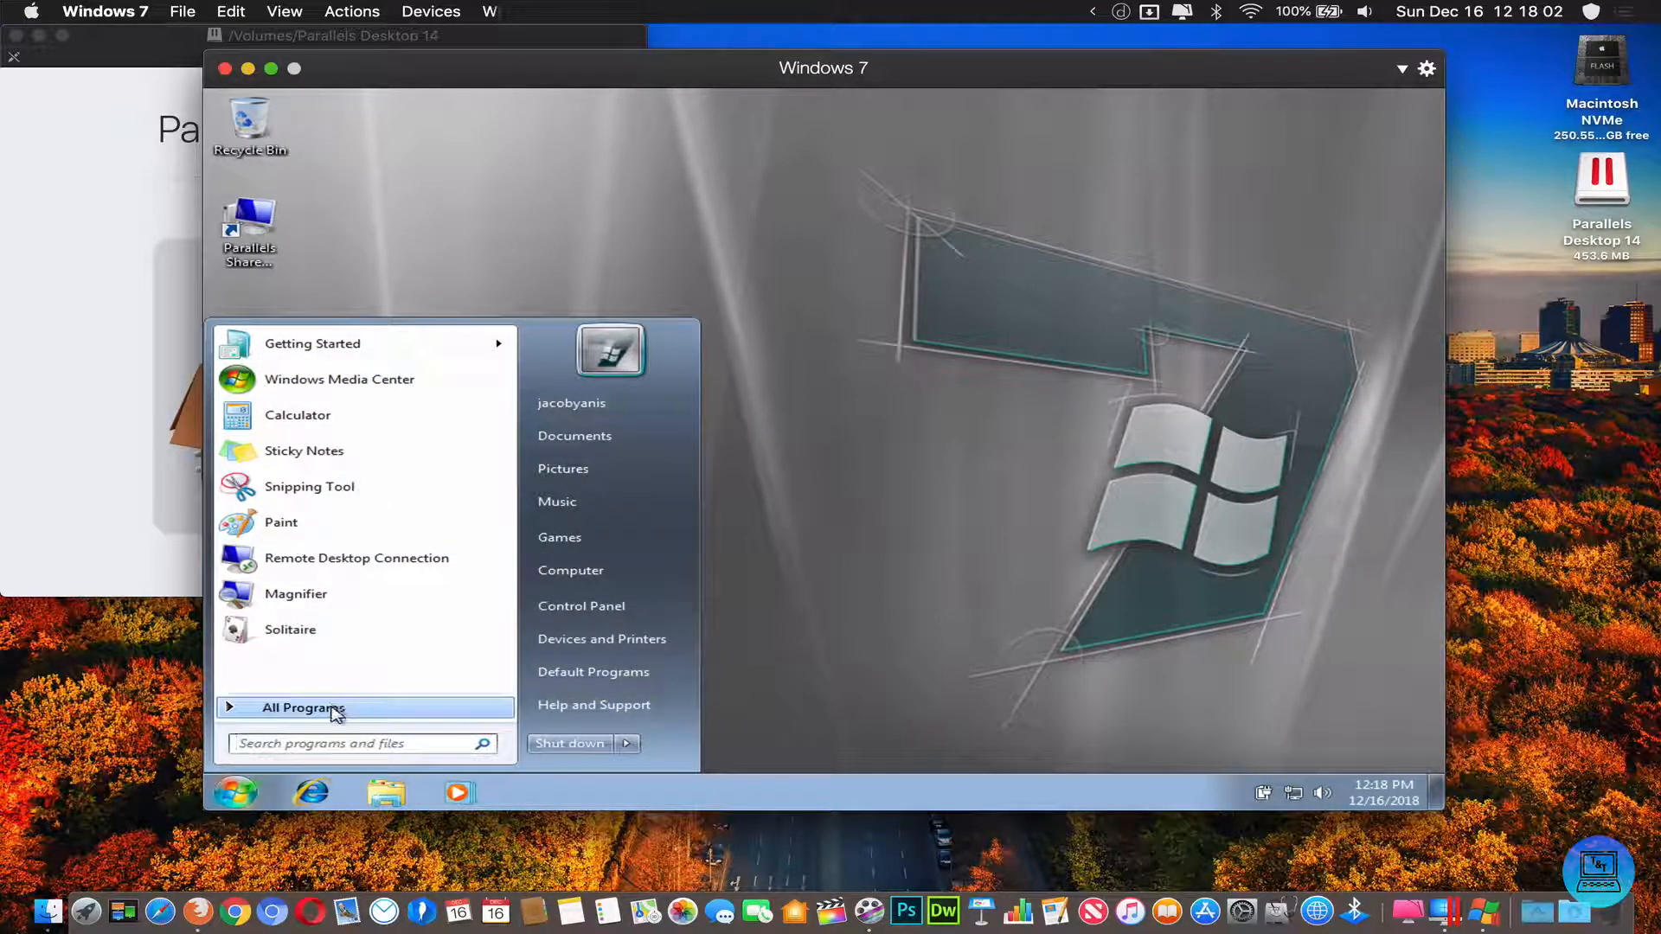
{"action": "left_click", "coordinate": [303, 708]}
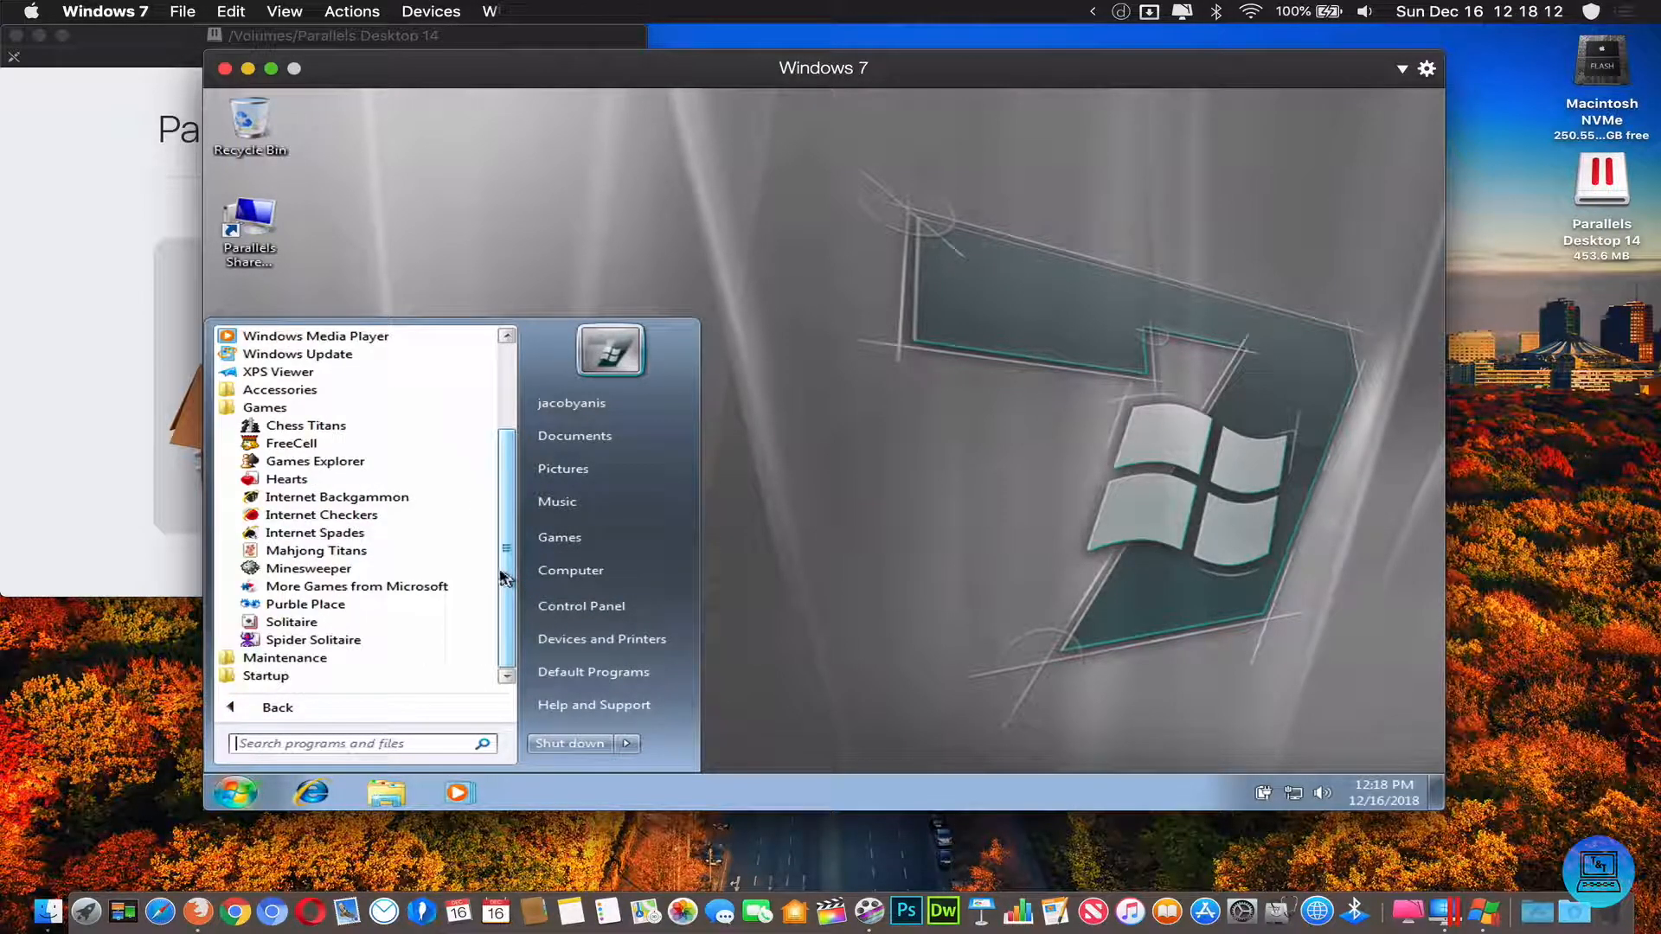
{"action": "mouse_move", "coordinate": [308, 570]}
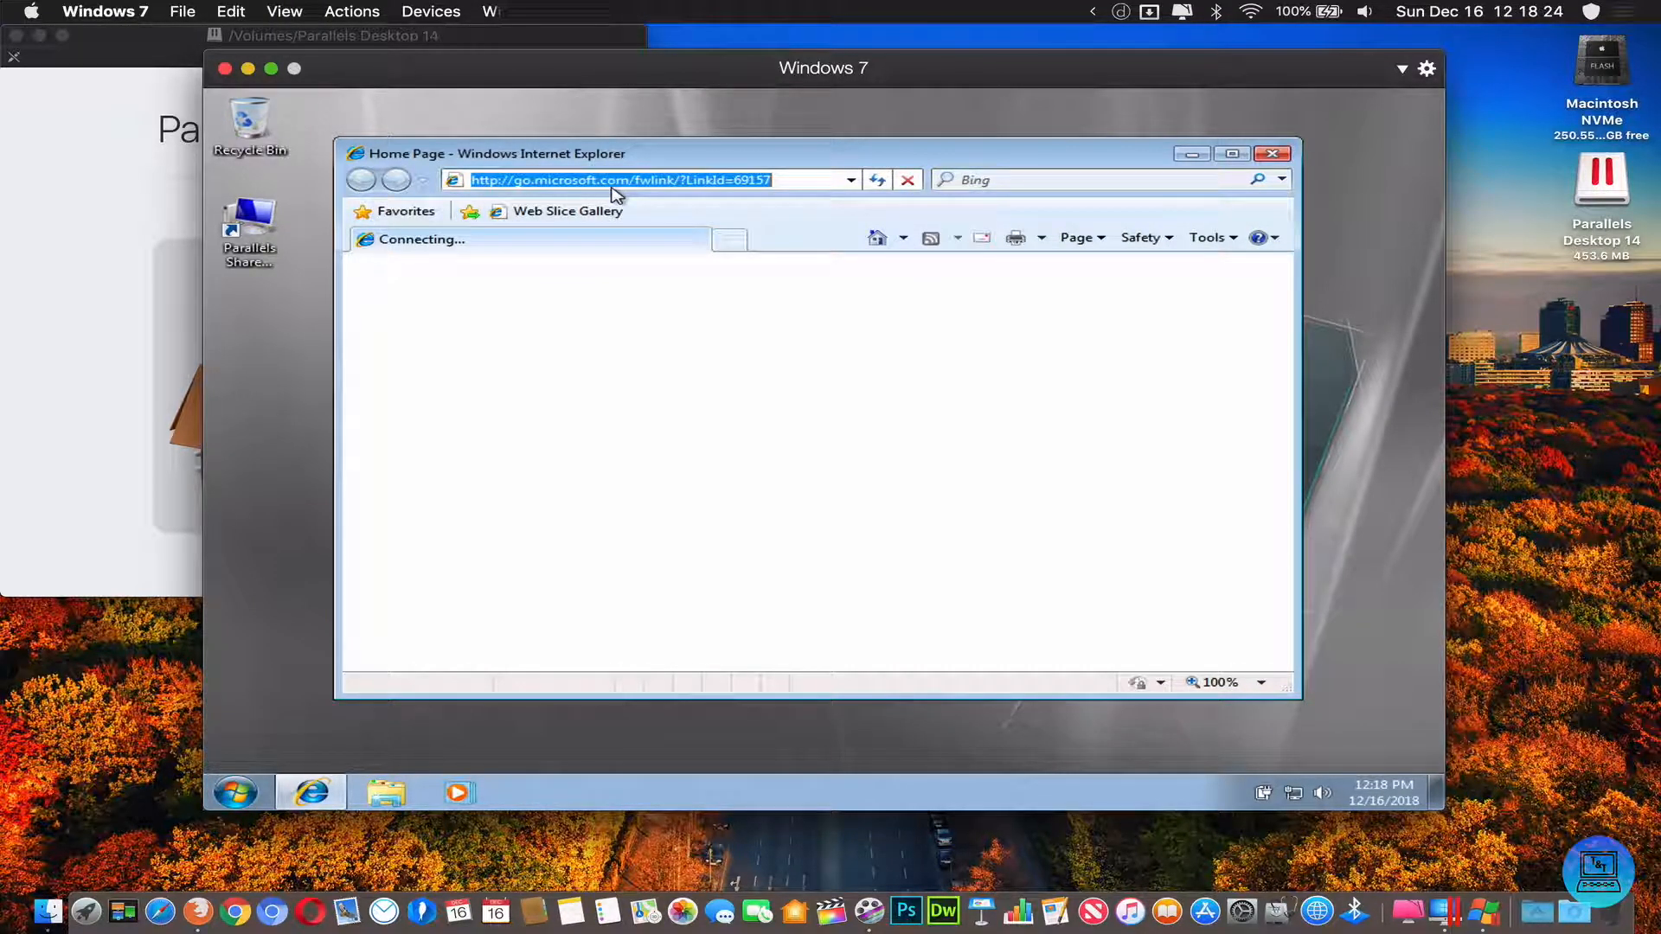
Step: Load youtube.com/c/TechnologyToys in Internet Explorer and scroll through the channel's videos
{"action": "type", "text": "youtube.com"}
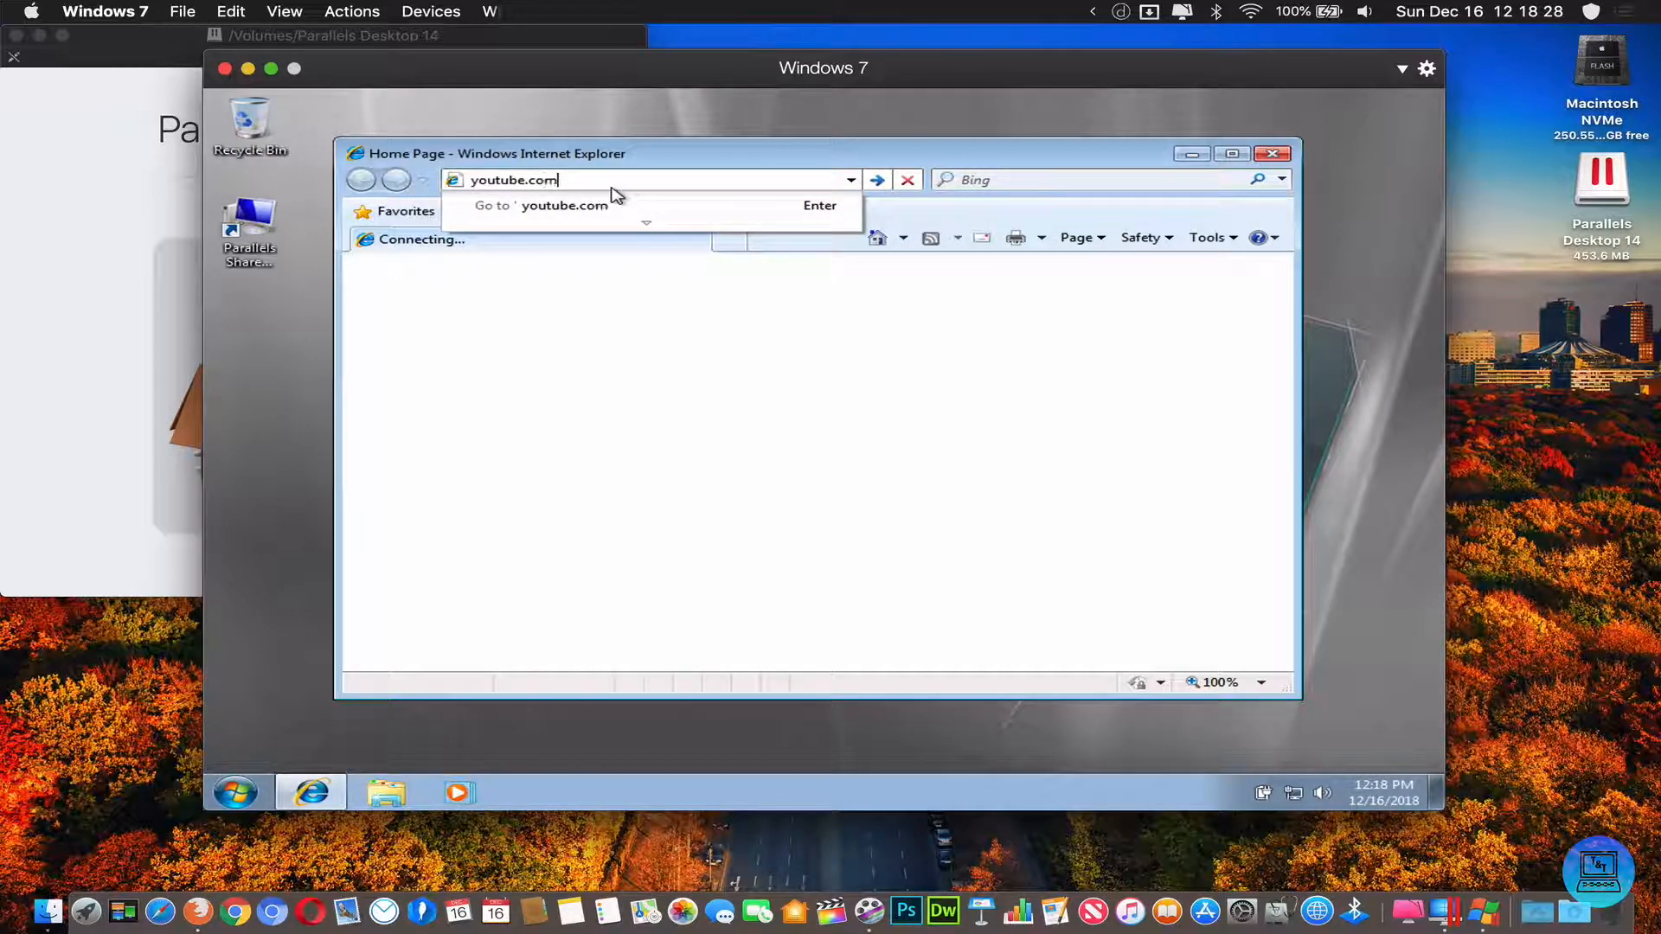
{"action": "type", "text": "/c/T"}
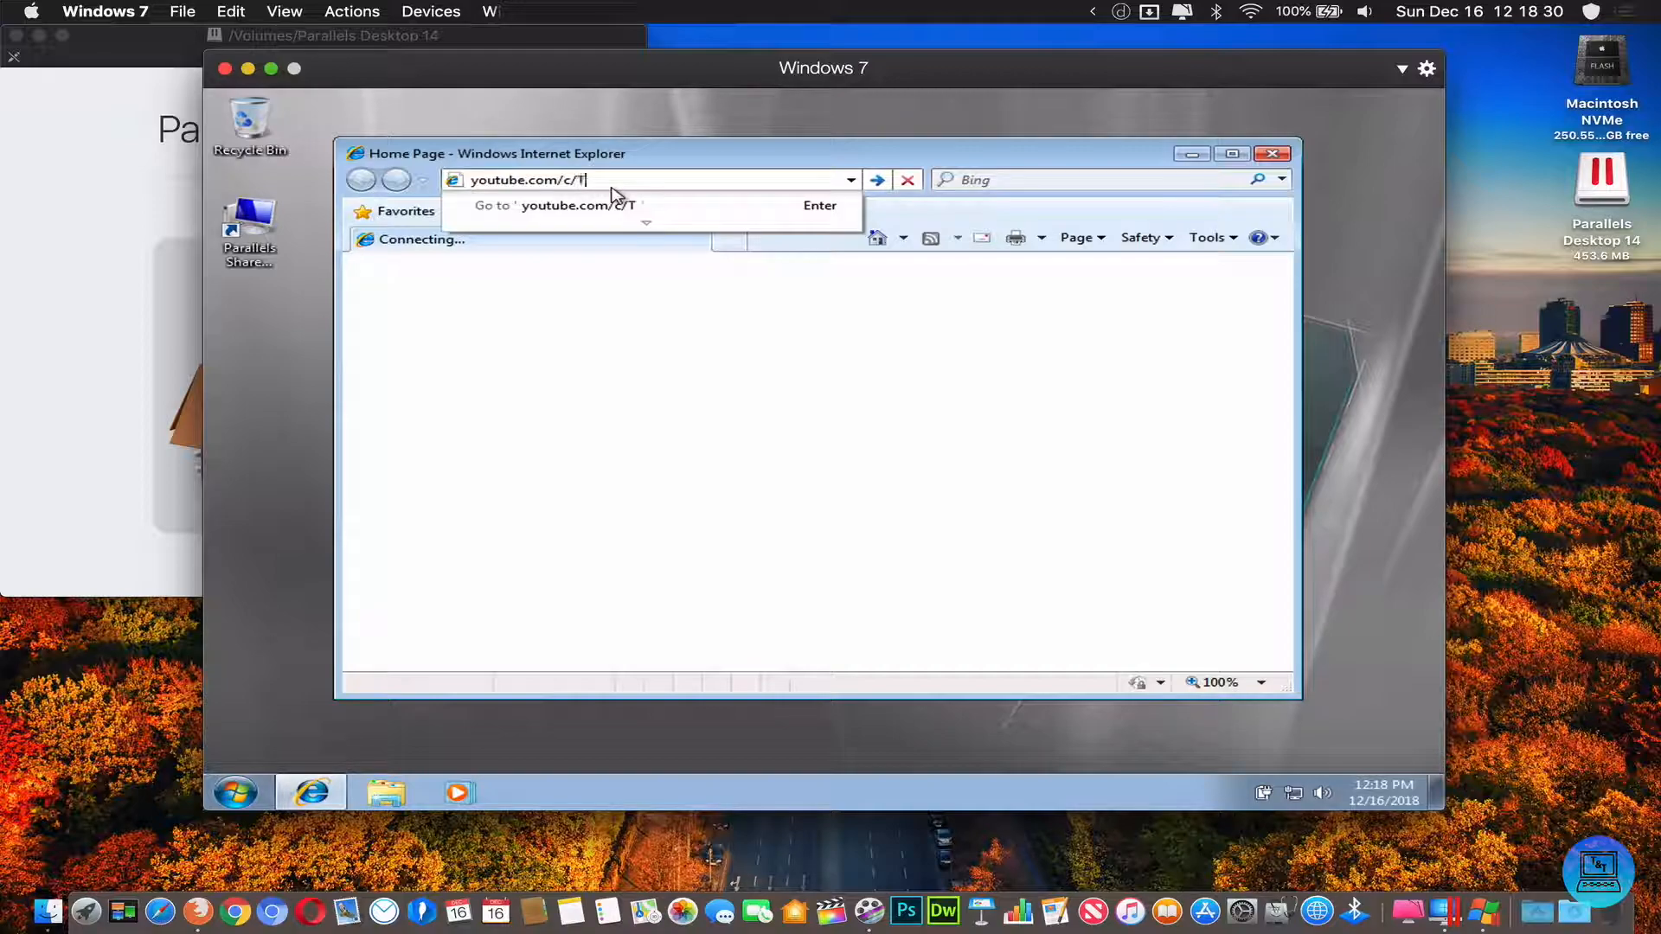
{"action": "type", "text": "echnologyToys"}
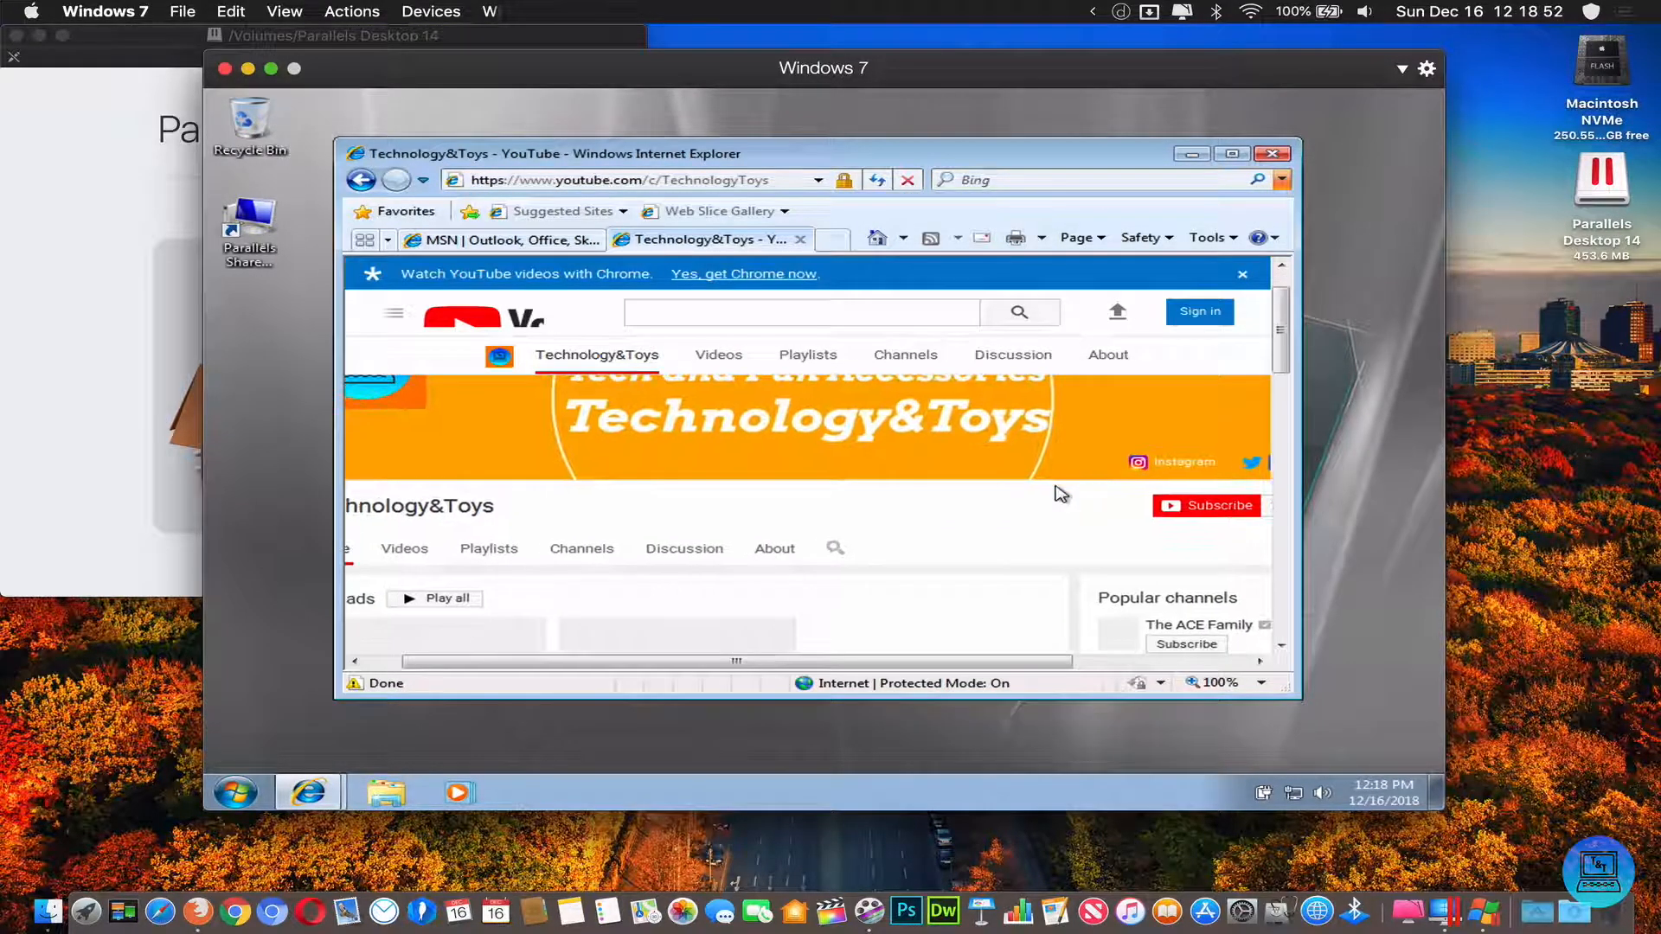
{"action": "scroll", "scroll_direction": "down", "scroll_amount": 3}
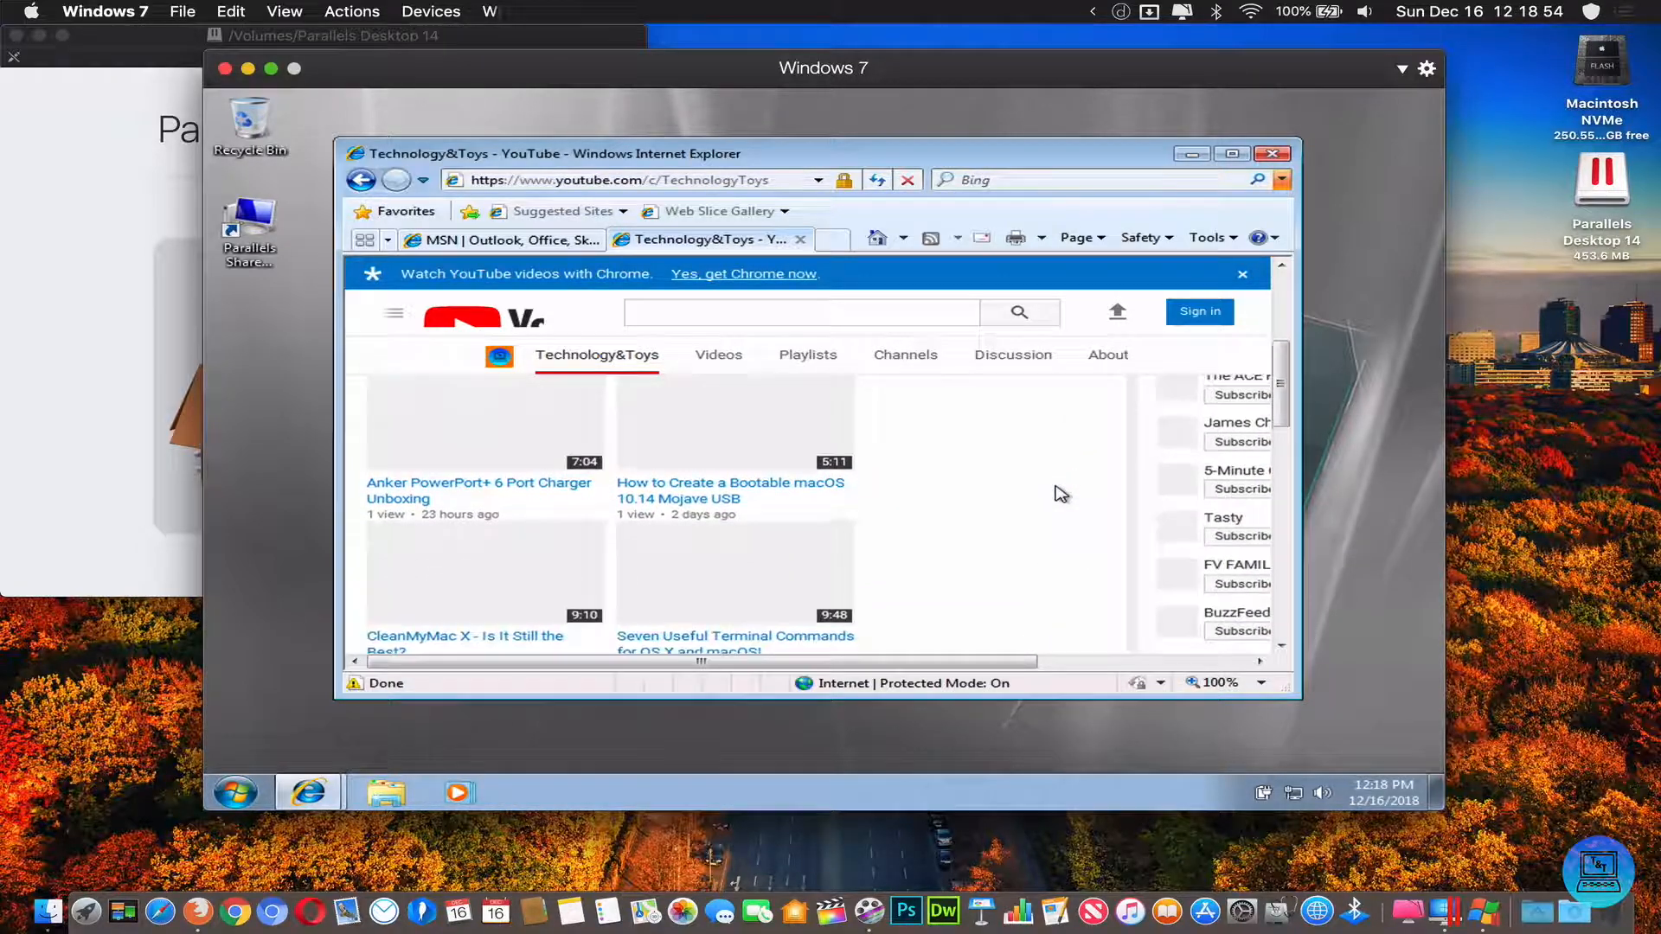